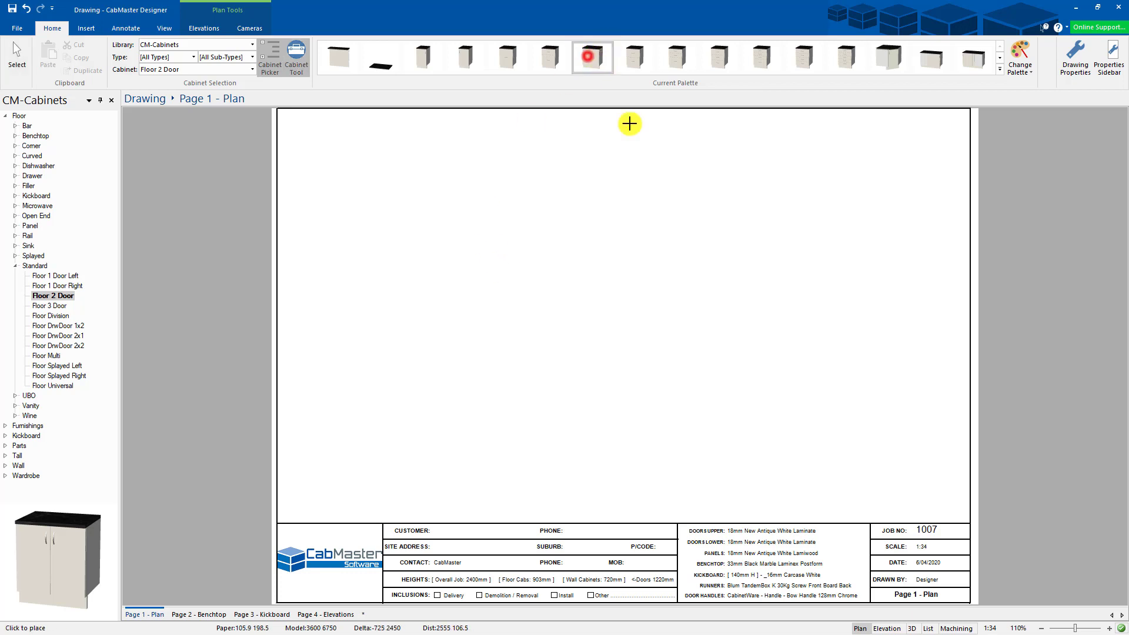
Step: Return to Select and open the placed Floor 2 Door cabinet's properties
click(629, 123)
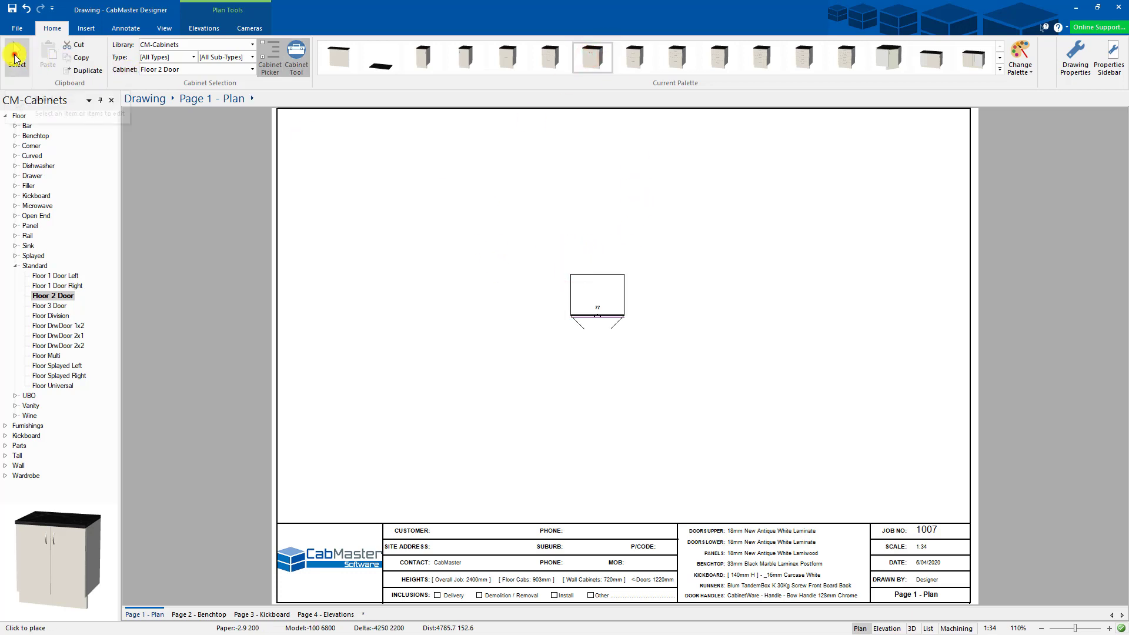
double_click(597, 299)
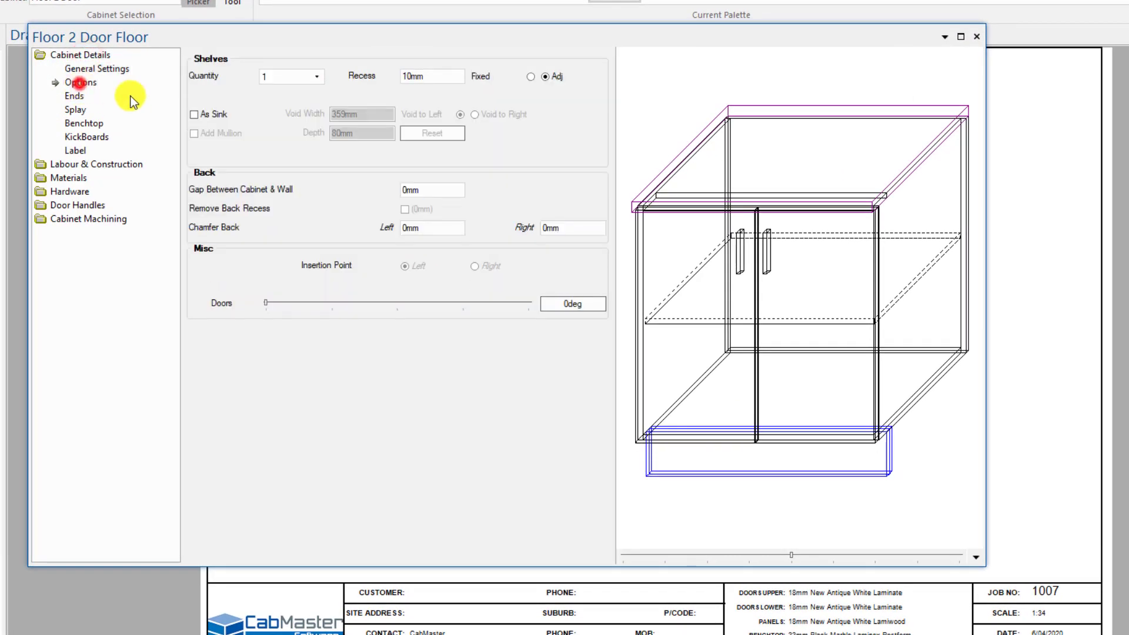
Step: Show the Cabinet Machining preview for the End Left panel
drag(262, 303, 428, 304)
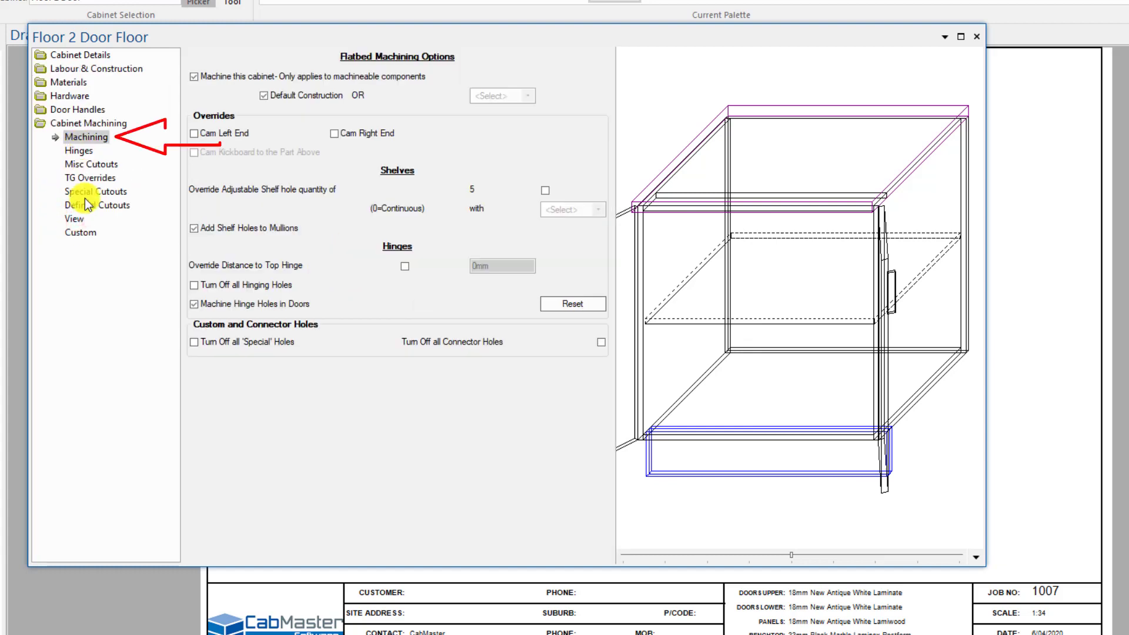
click(72, 218)
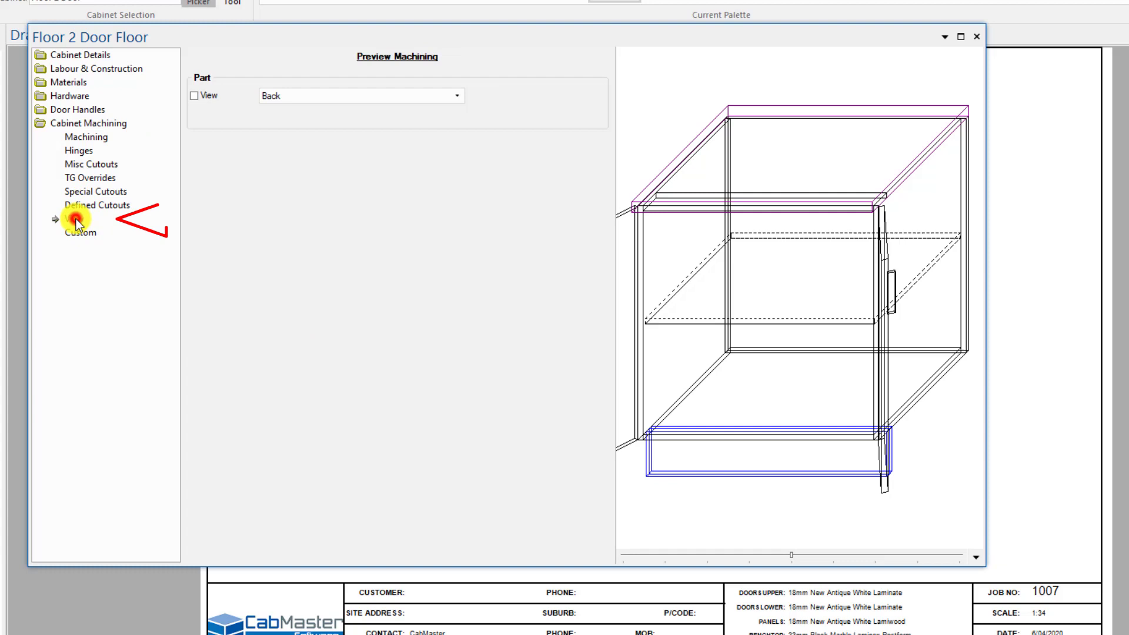
click(455, 96)
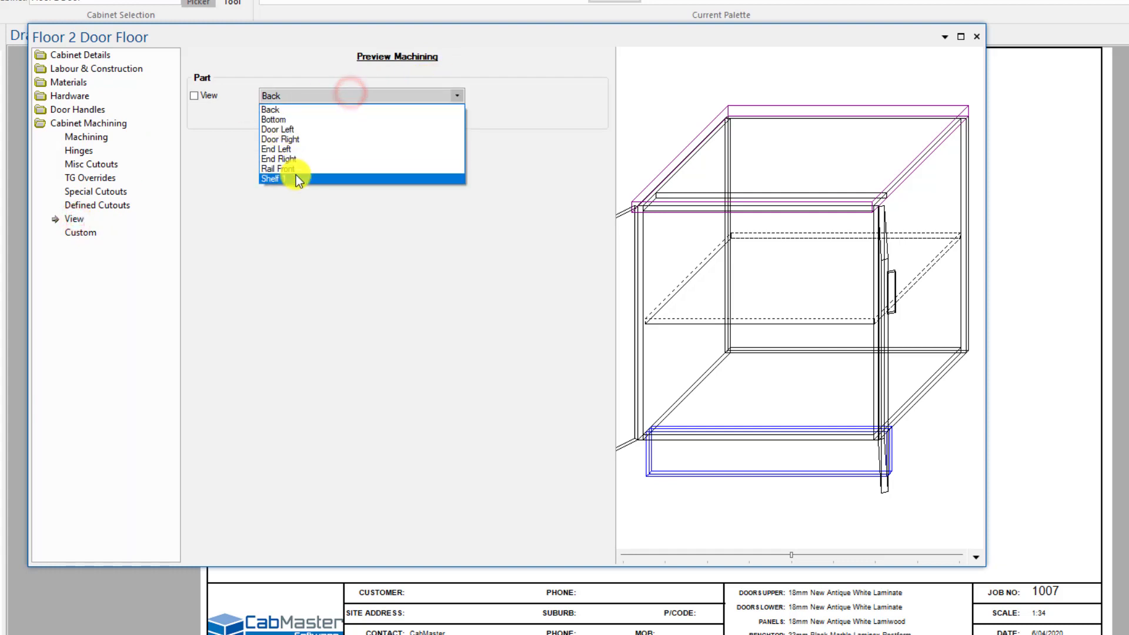
click(279, 149)
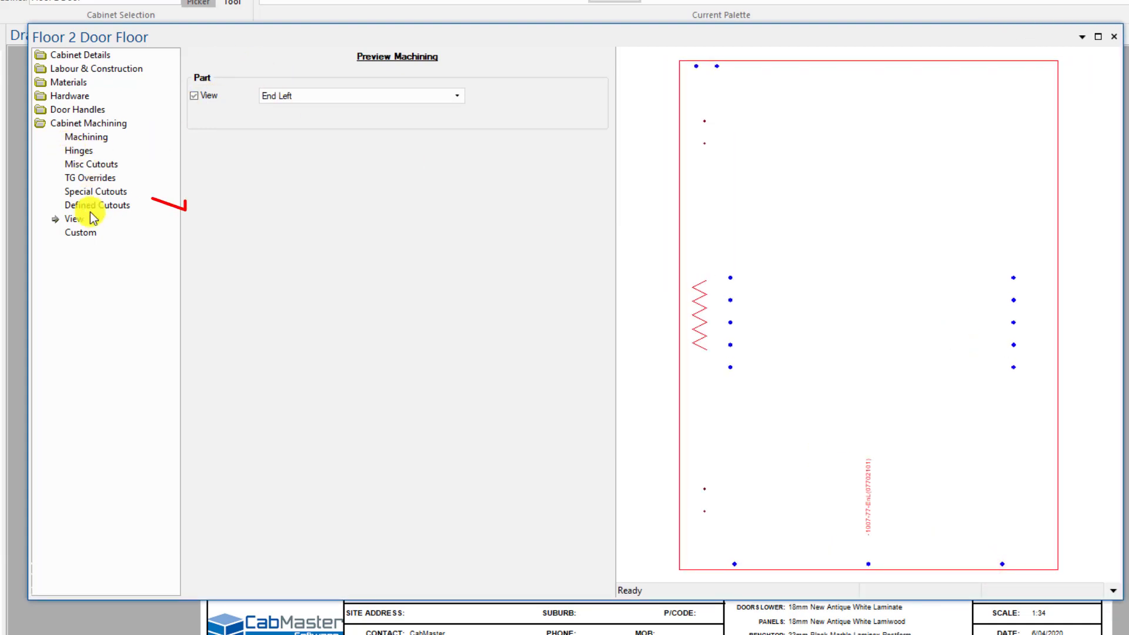
Step: Enable Special Cutout 1 on part EnL with Type set to Rectangle
click(95, 192)
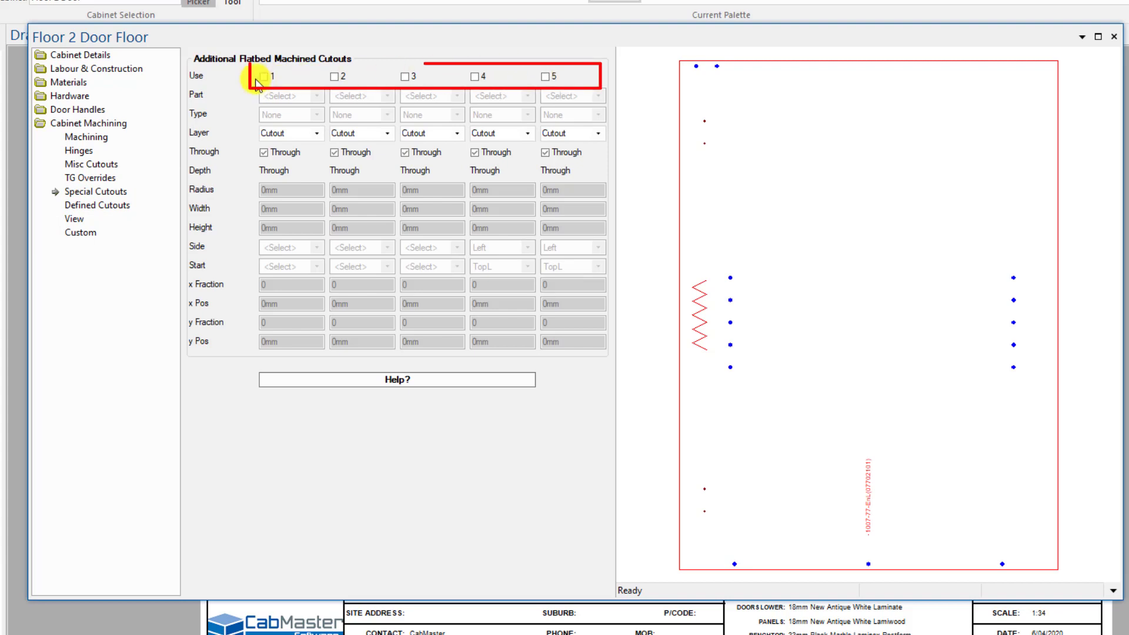
mouse_move(539, 78)
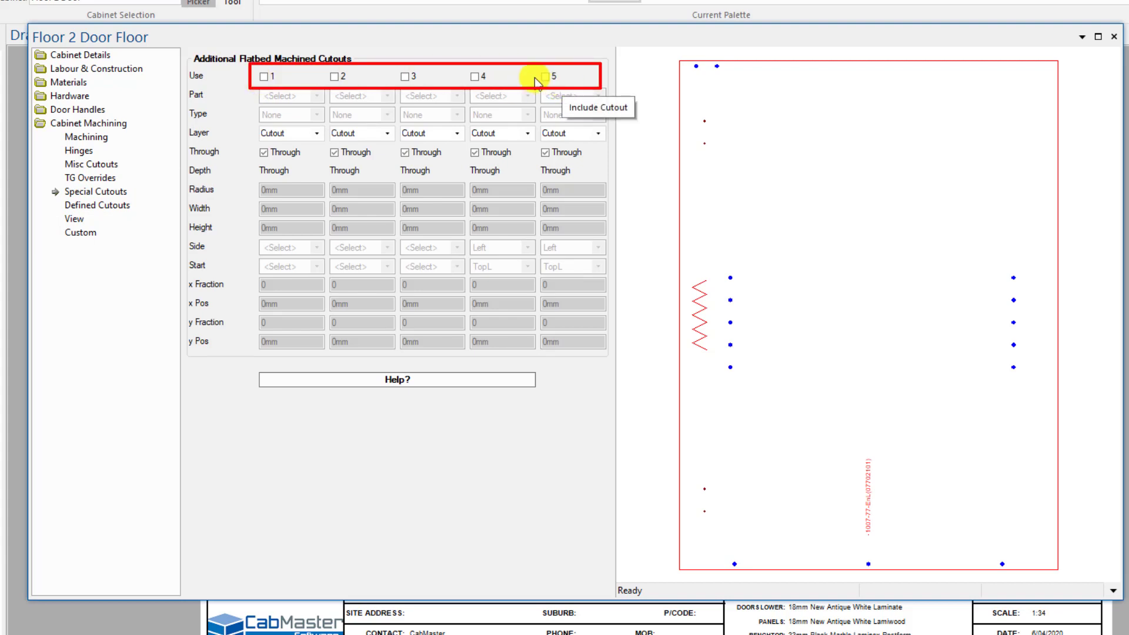
click(262, 75)
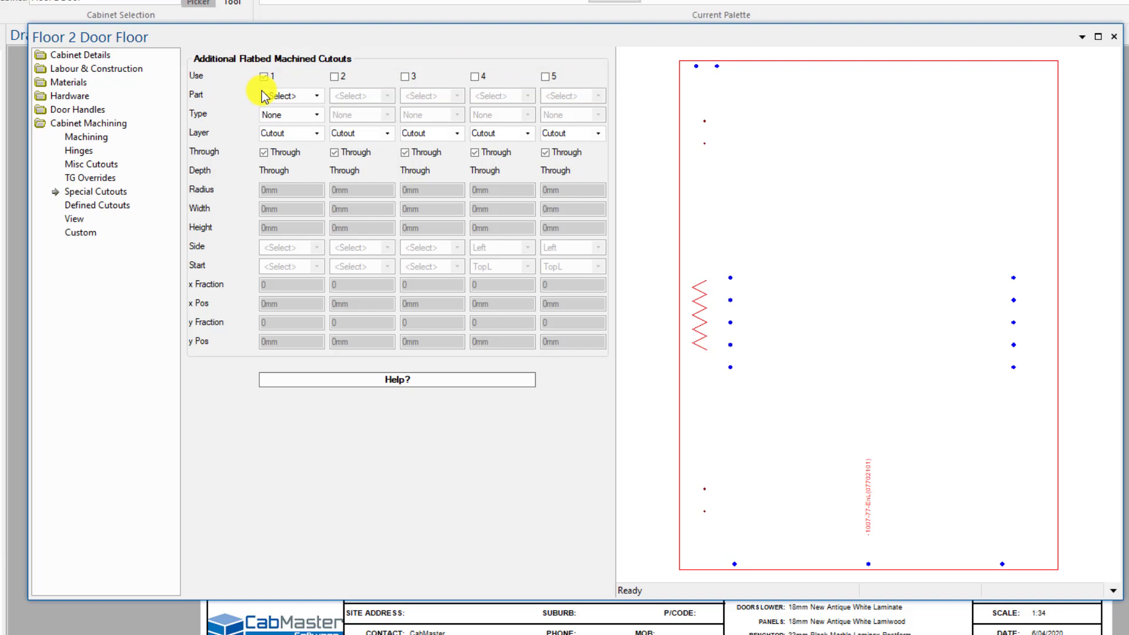
click(315, 96)
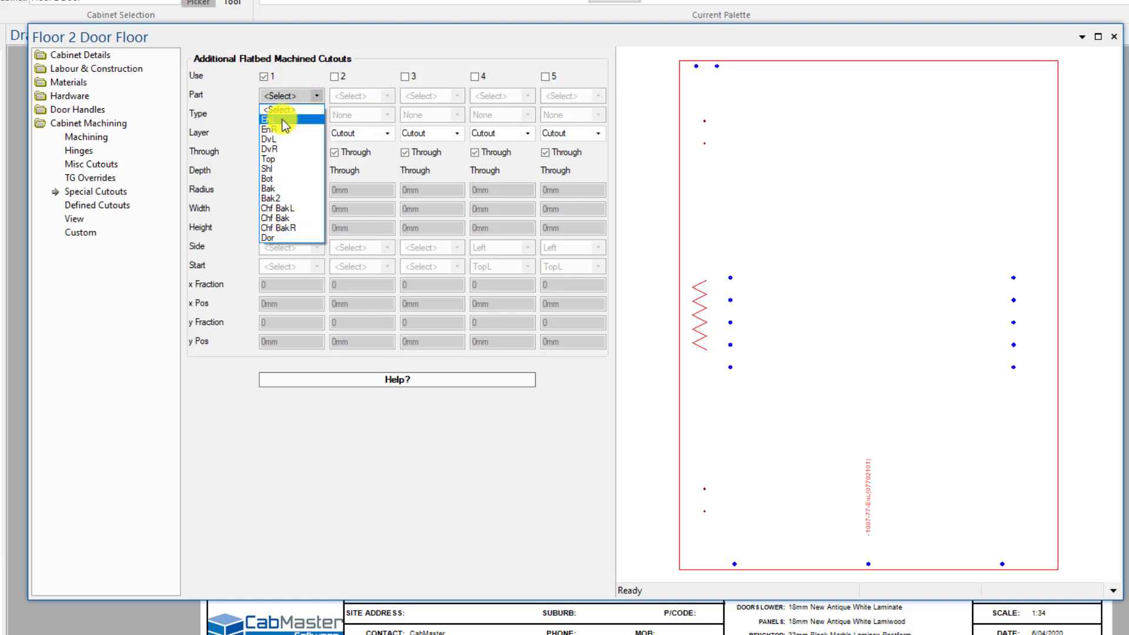
click(270, 115)
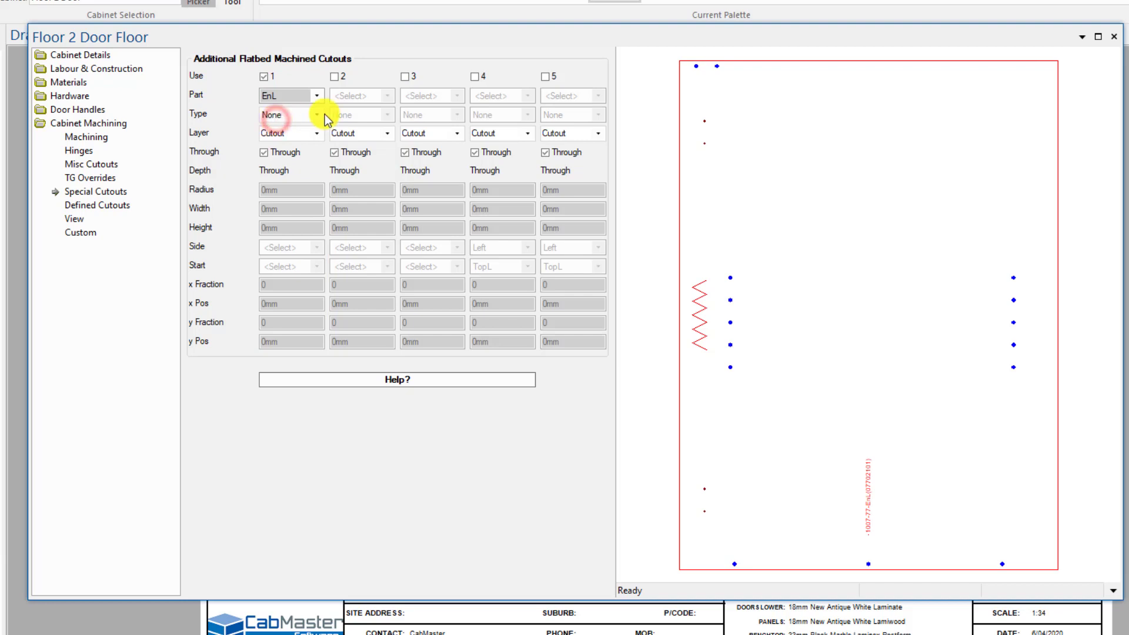
click(316, 115)
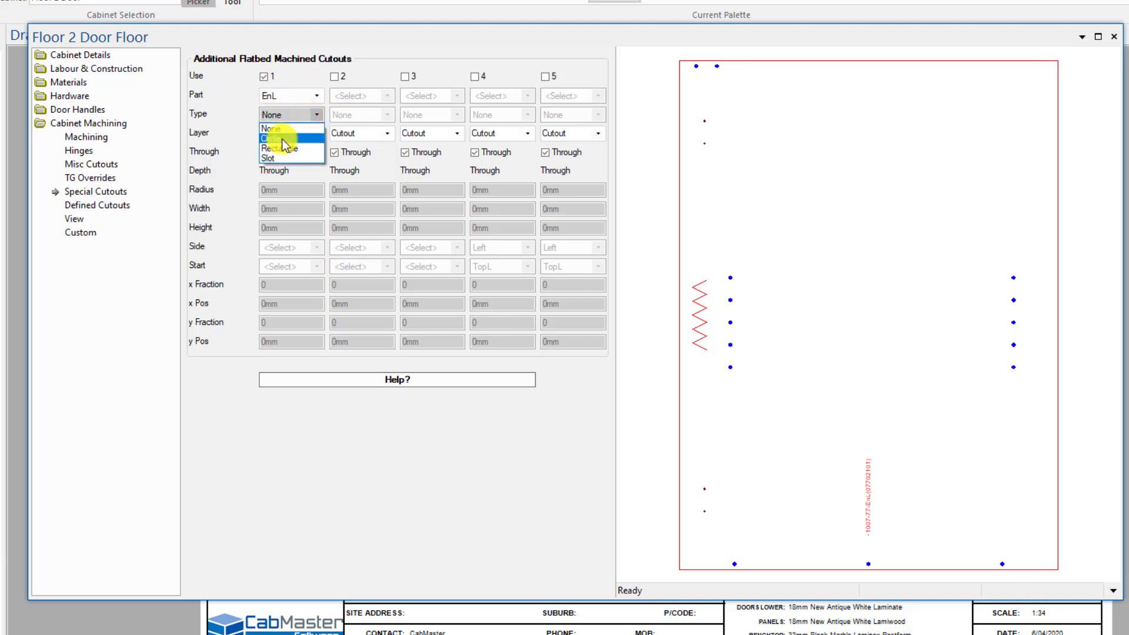
mouse_move(282, 152)
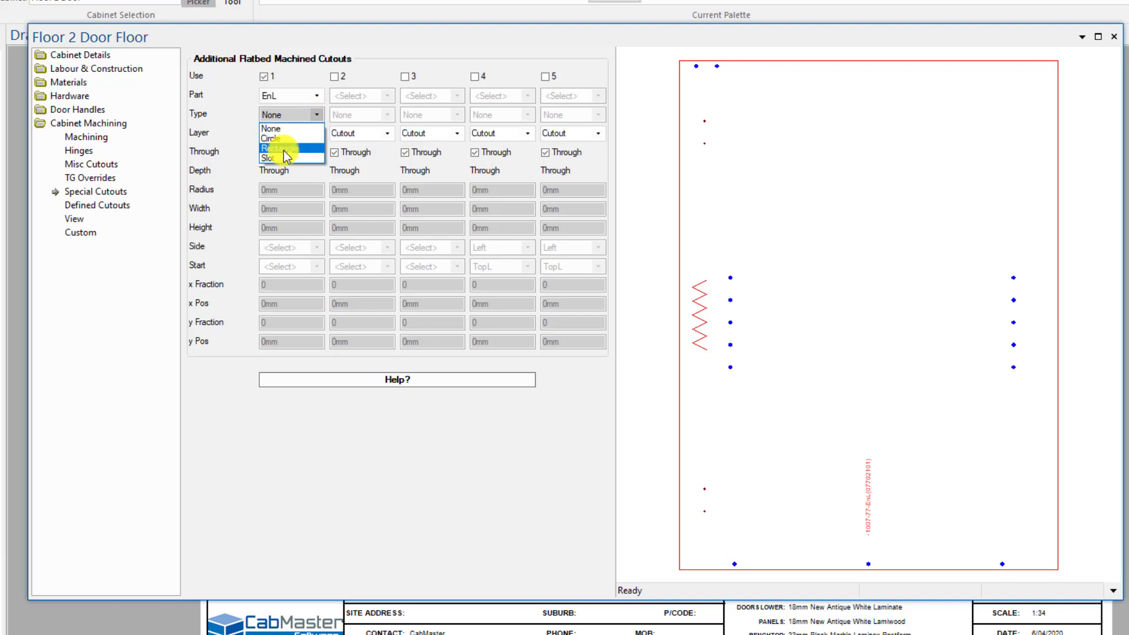
click(281, 147)
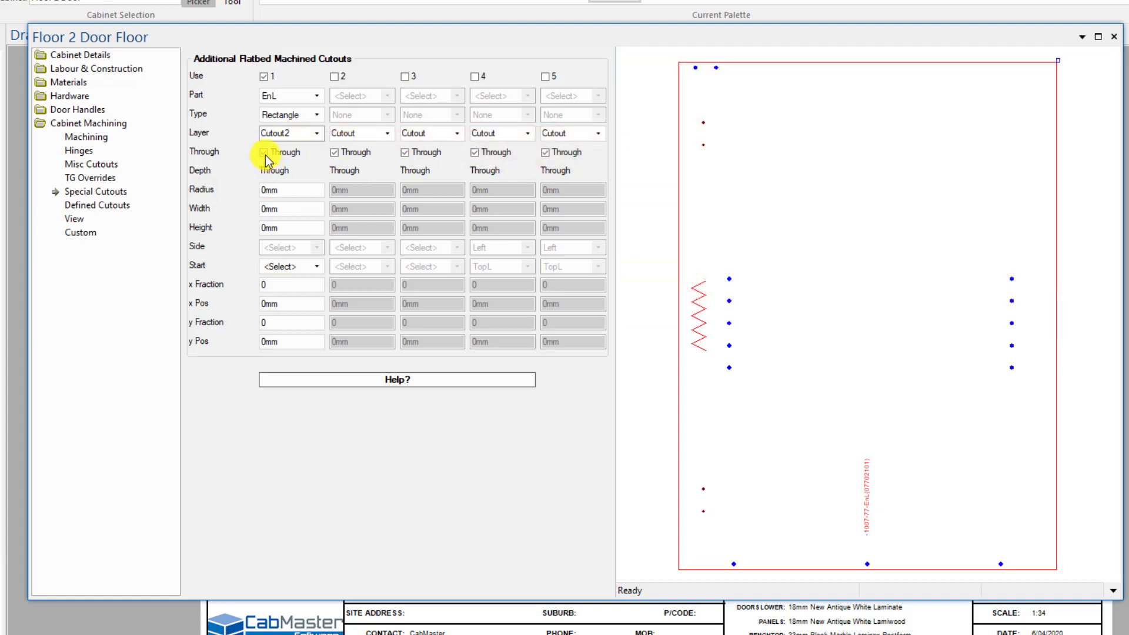
Step: Untick and re-tick Through so the first cutout stays a through cut
click(262, 152)
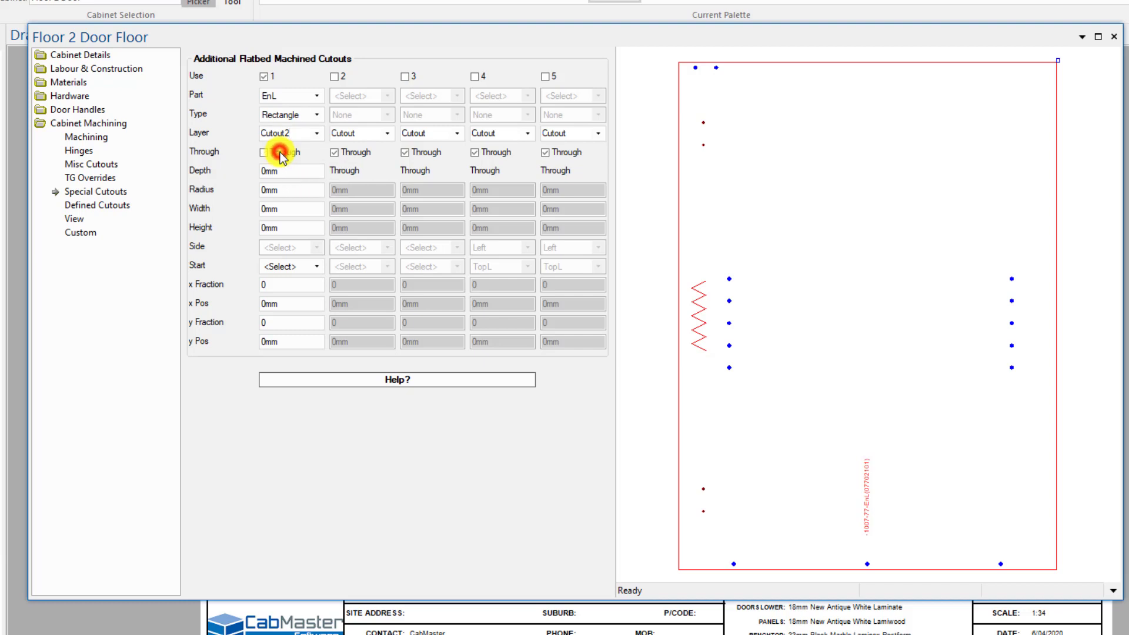
click(262, 151)
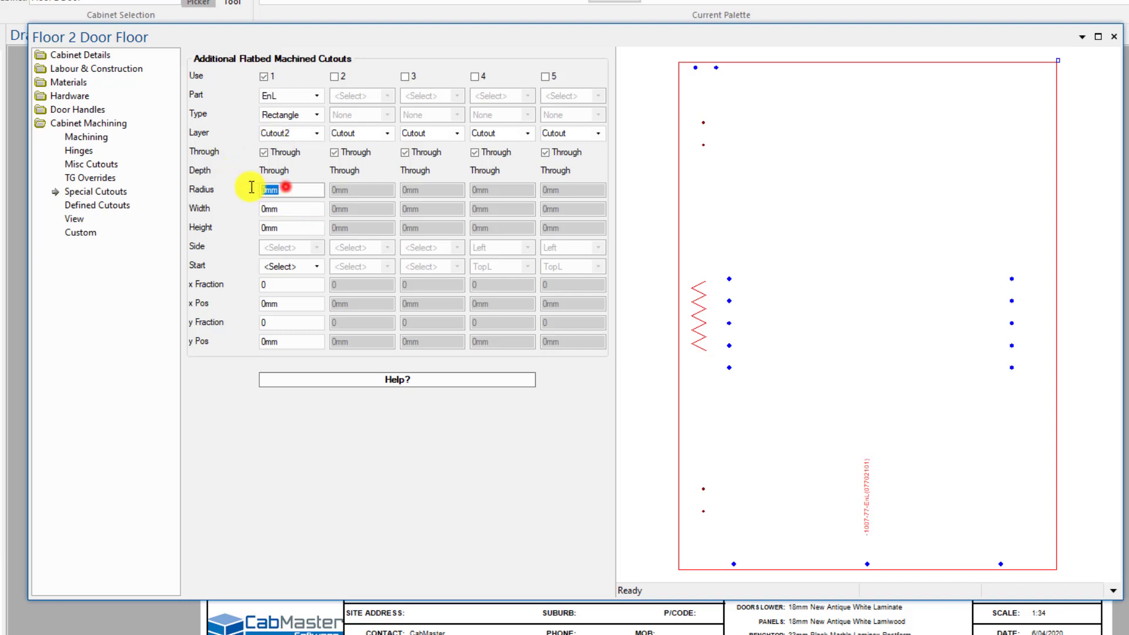
Step: Give the cutout 20 mm radius, 150 × 100 mm size, starting from TopL
text(20)
click(292, 208)
text(150)
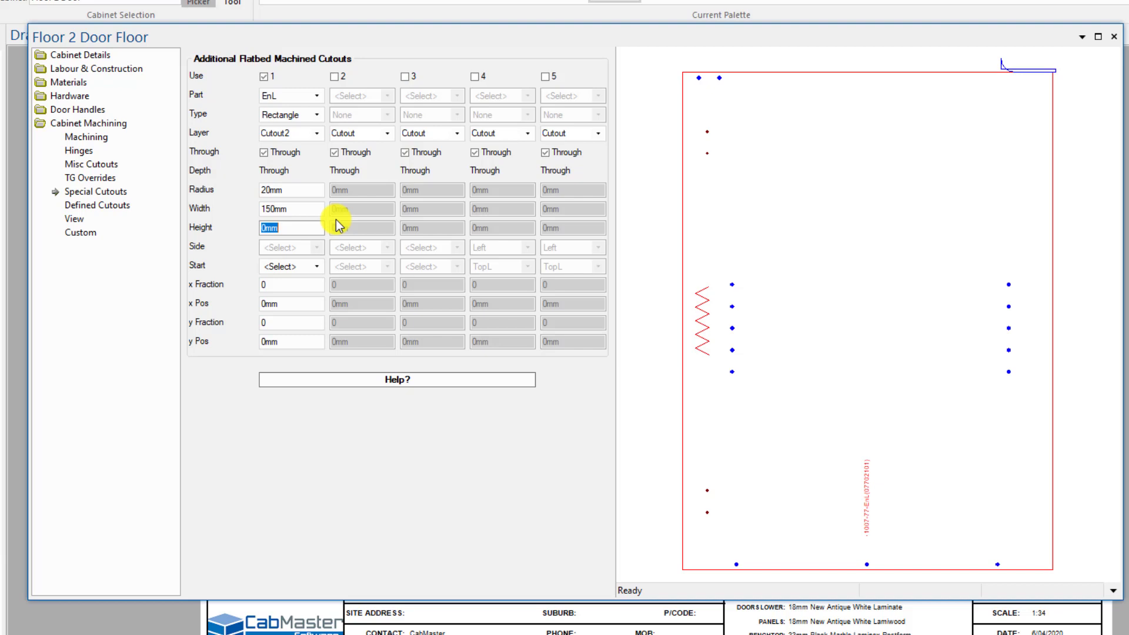
text(100mm)
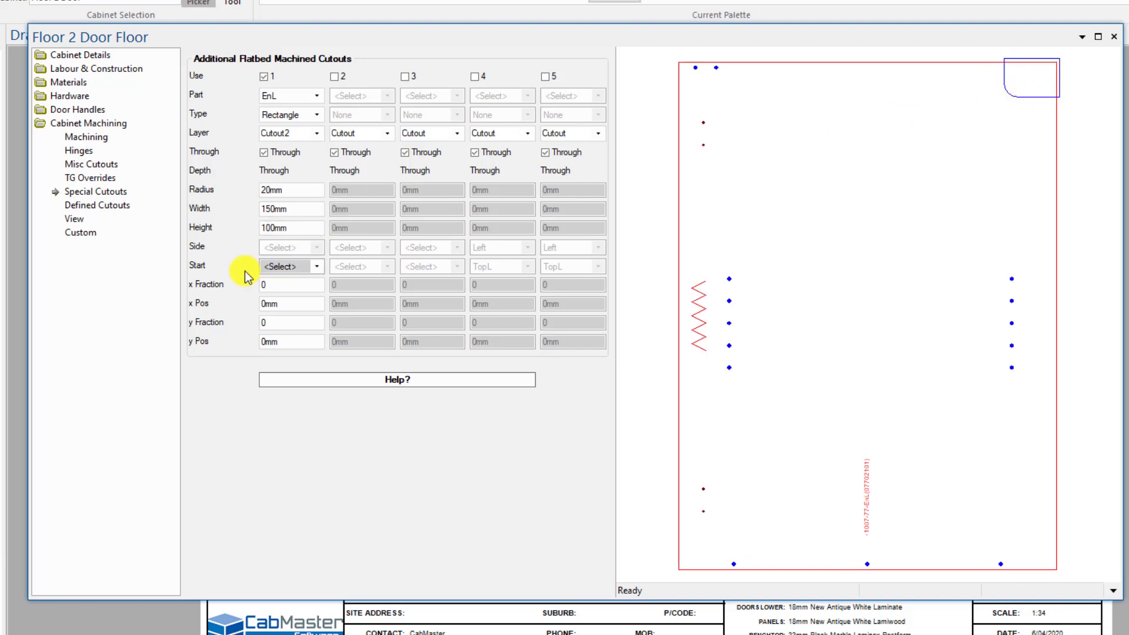
click(316, 266)
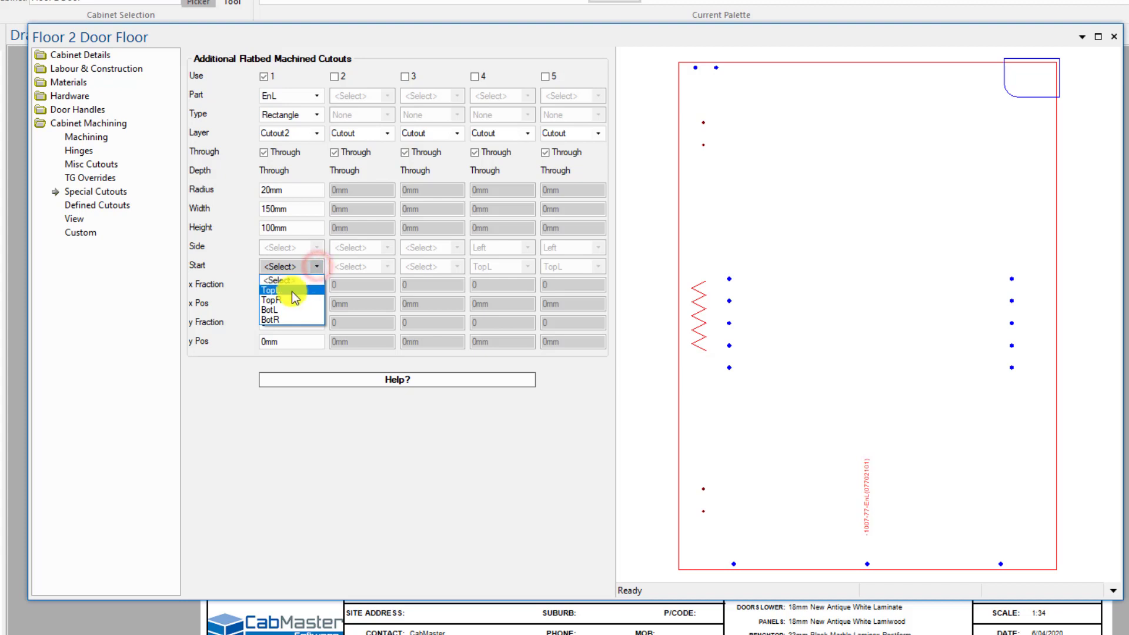
click(272, 288)
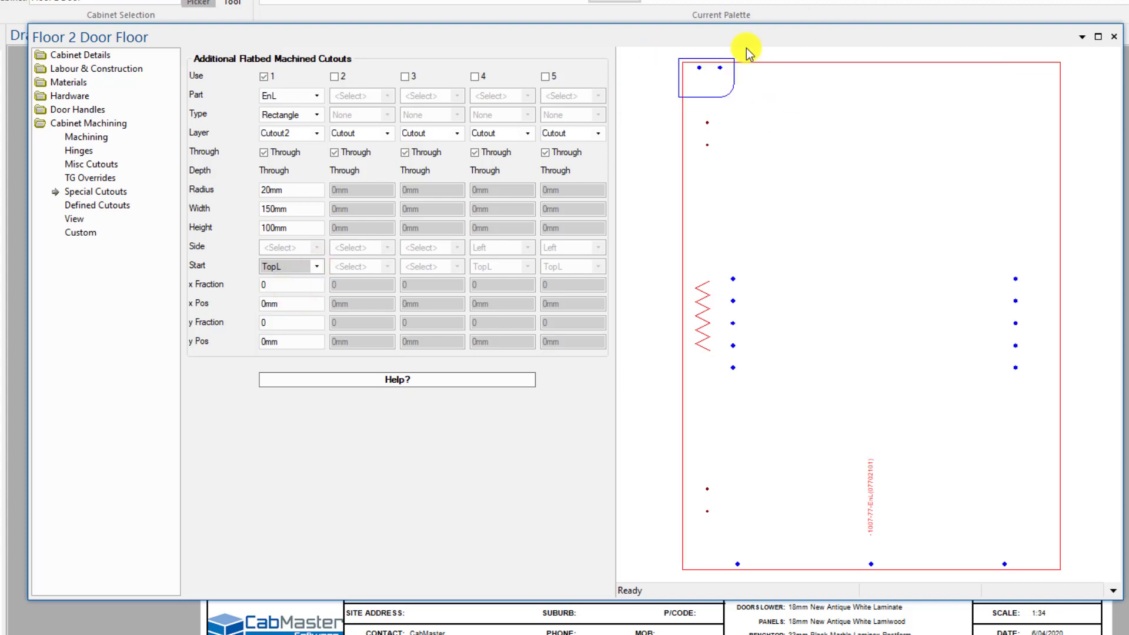
click(290, 284)
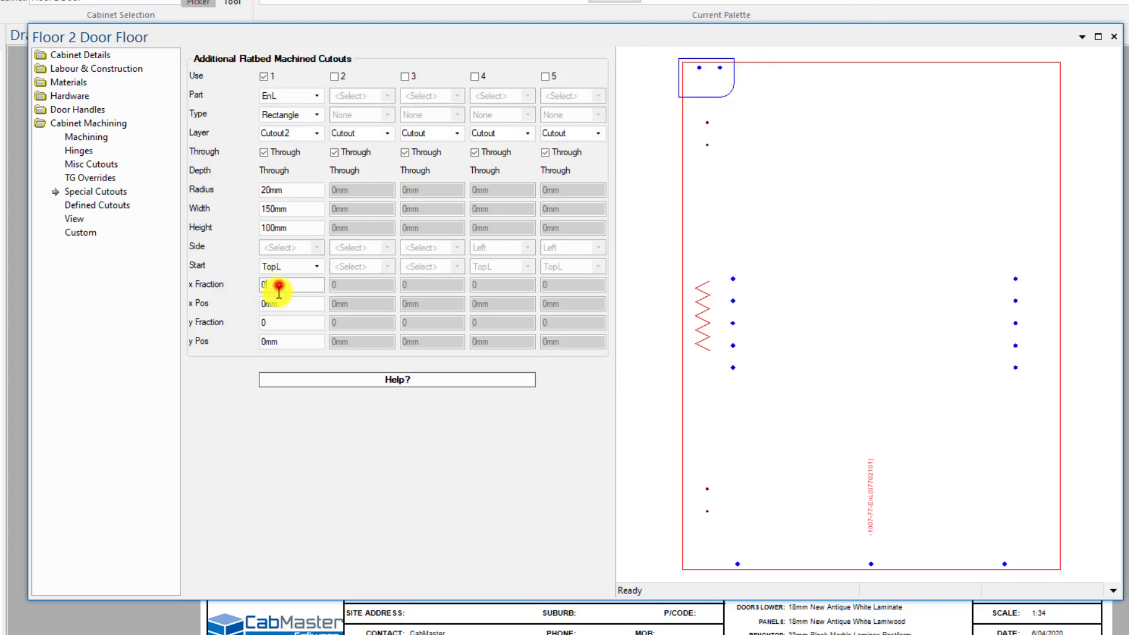
Step: Replace the x Fraction with 0.5 to centre the cutout horizontally
click(290, 285)
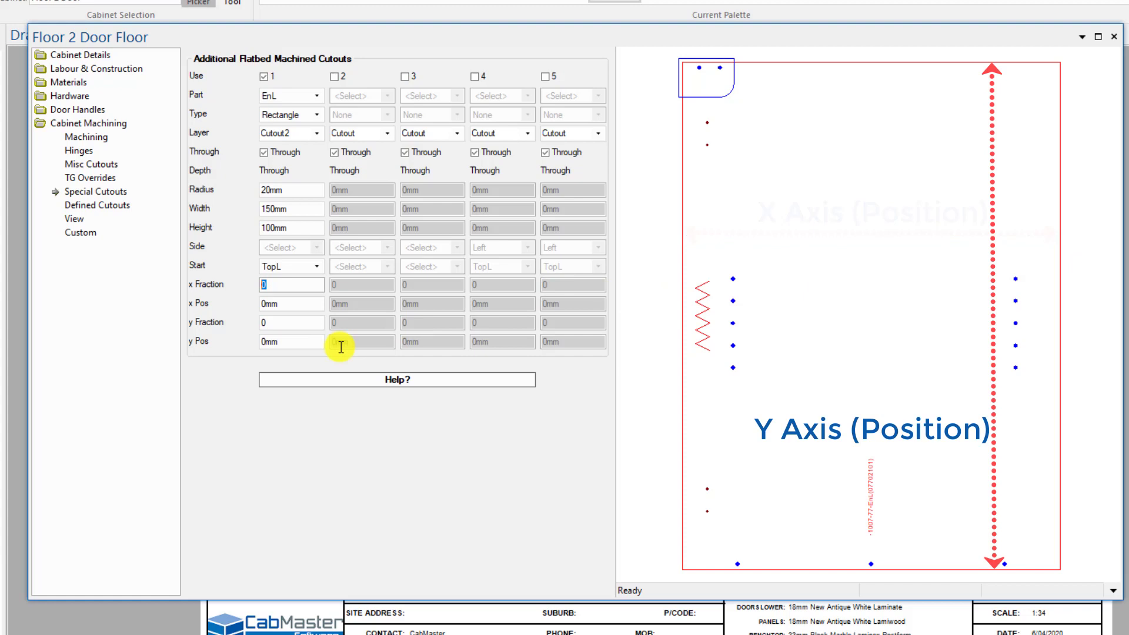
click(290, 283)
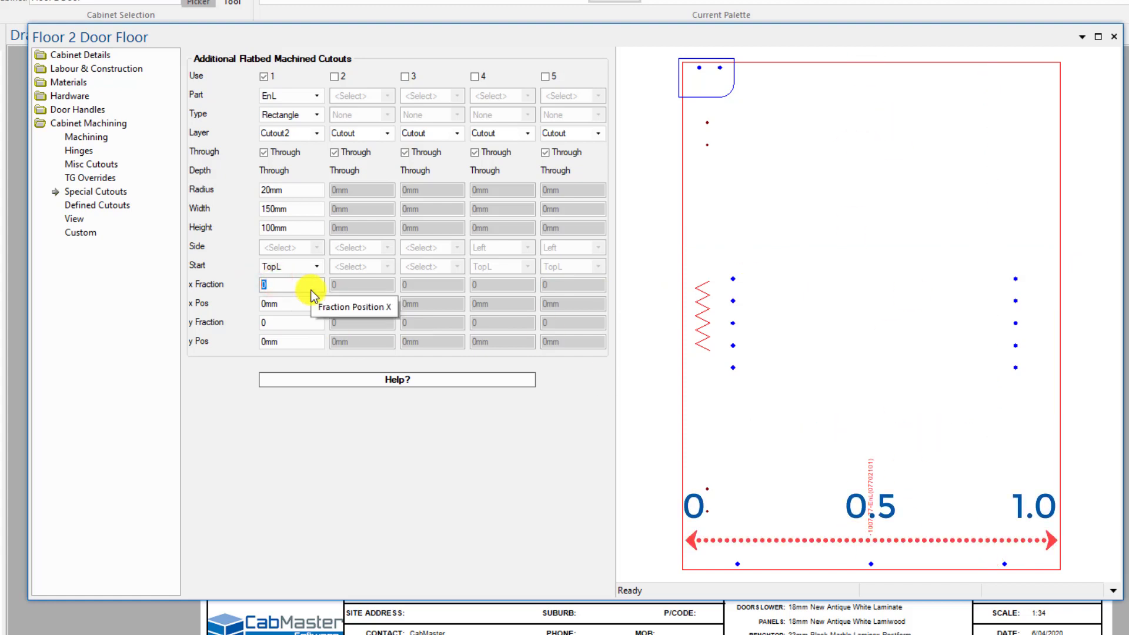
text(.5)
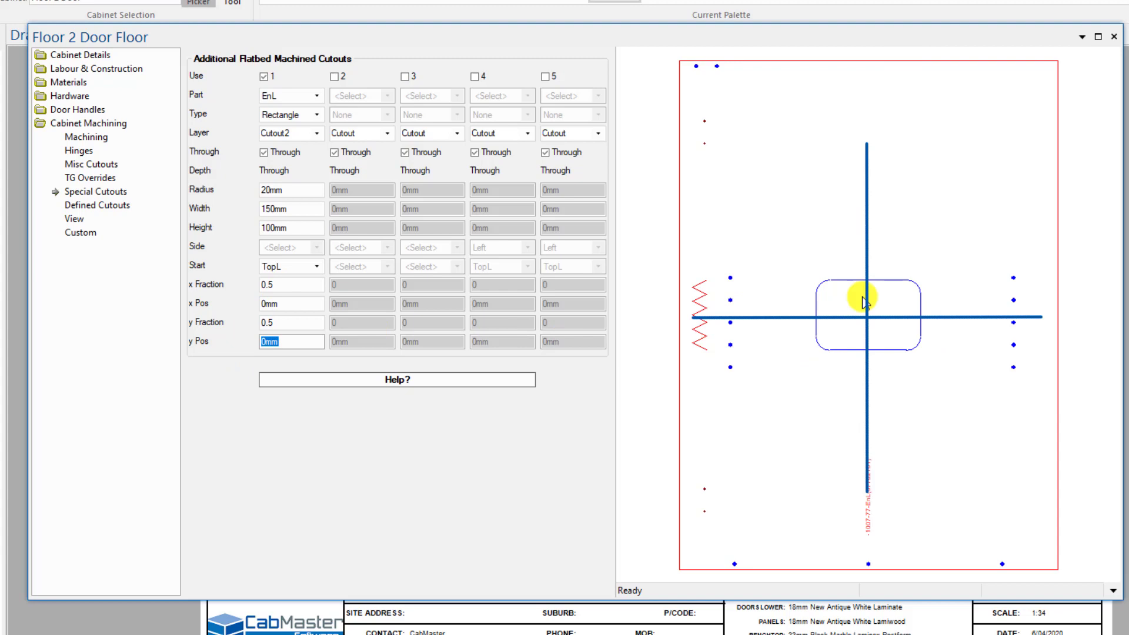
click(290, 322)
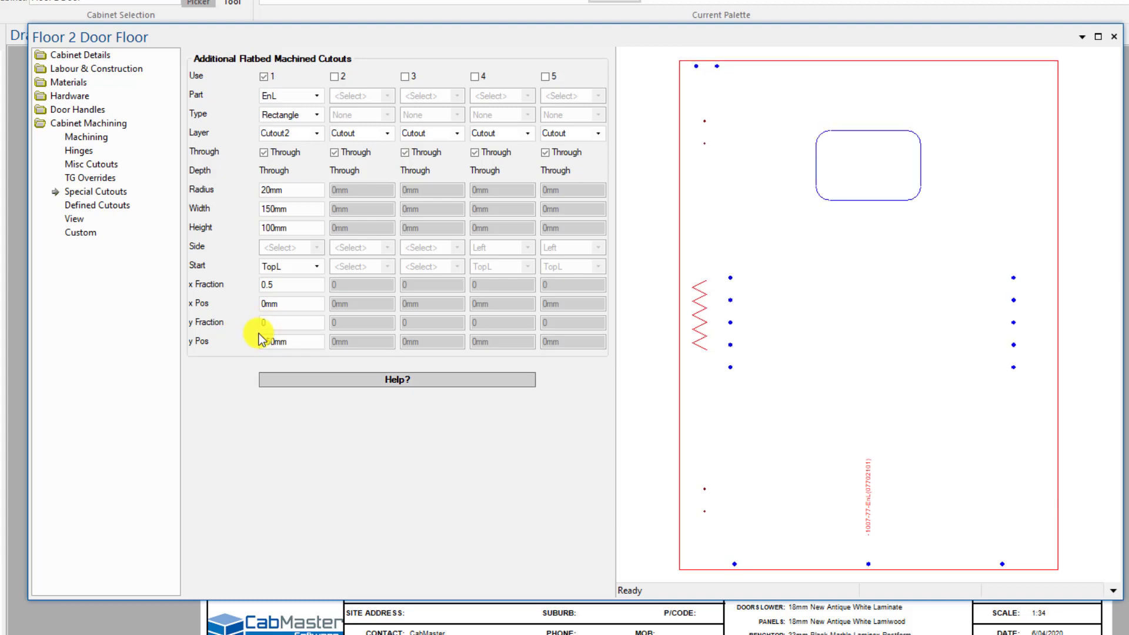
Step: Set y Fraction to 0.5 and y Pos to -150 mm
text(150mm)
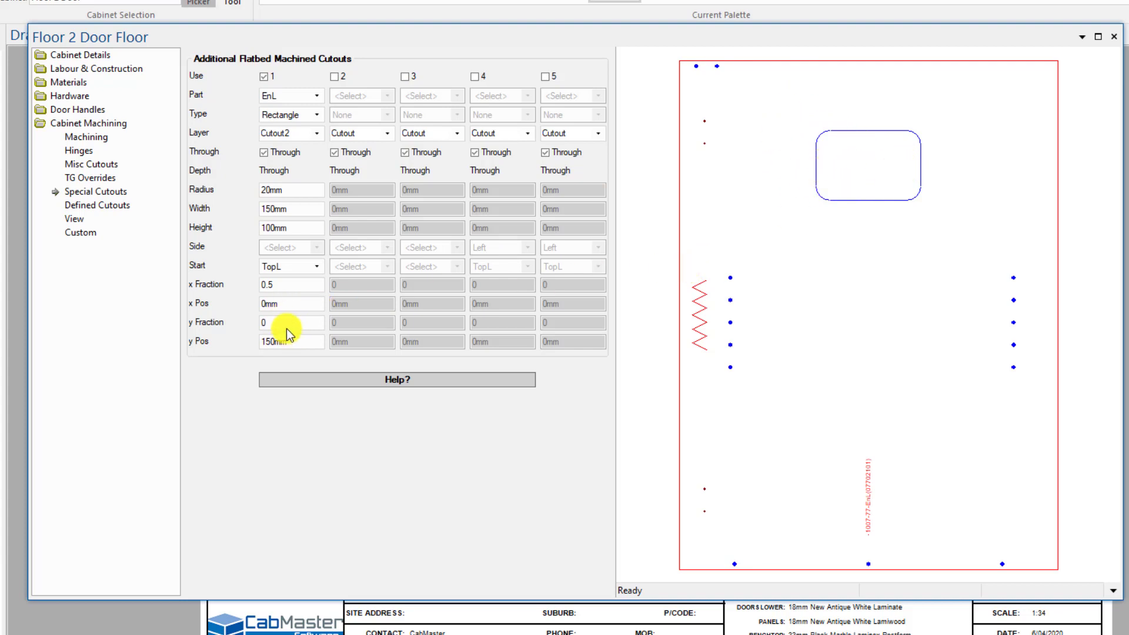
text(.5)
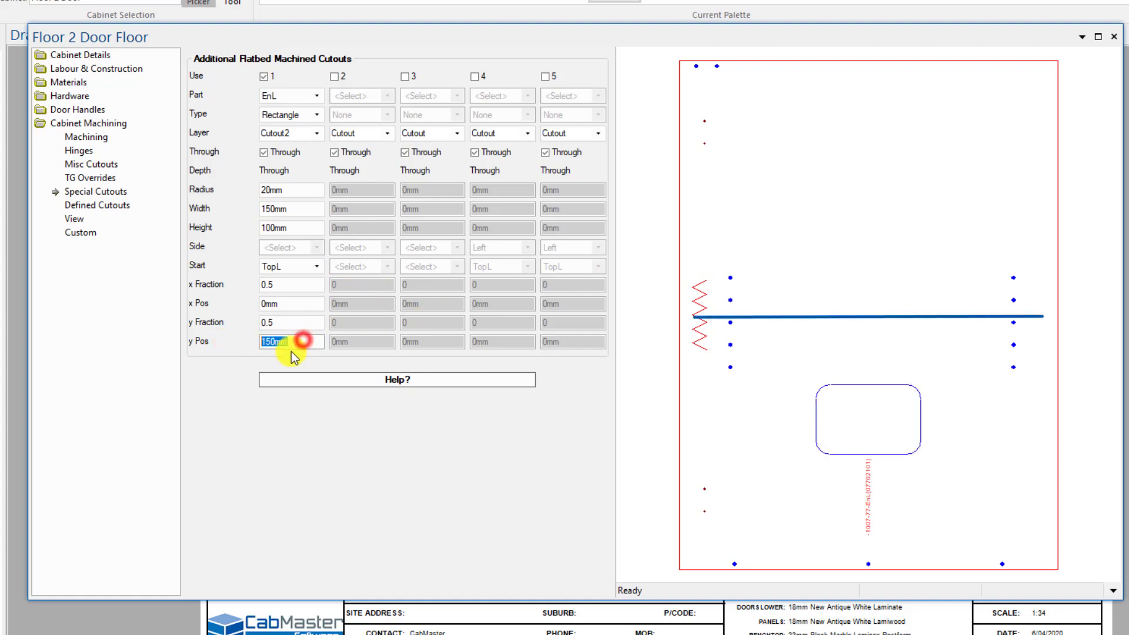
text(-150mm)
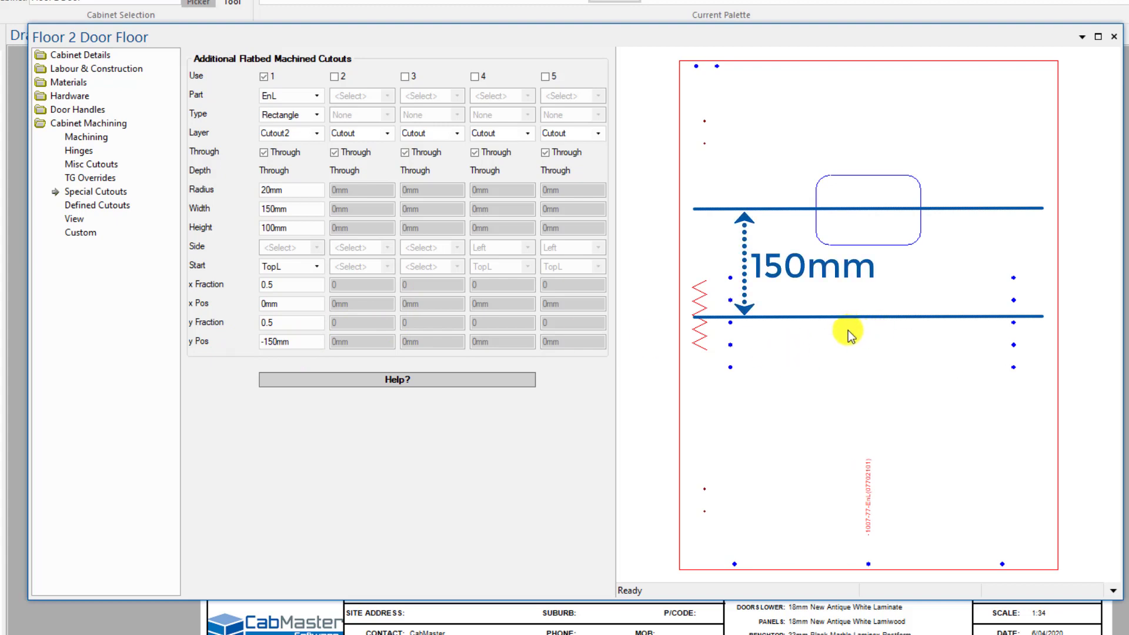
mouse_move(853, 211)
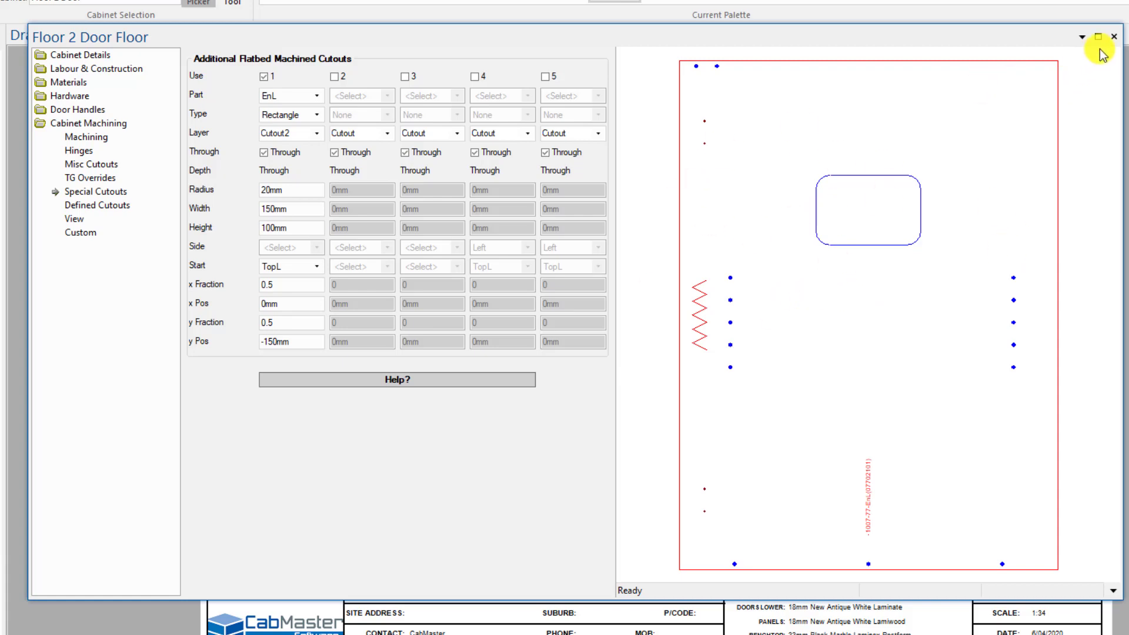
Step: Close the dialog, orbit the 3D model to inspect the cutout, and return to Plan
click(1112, 37)
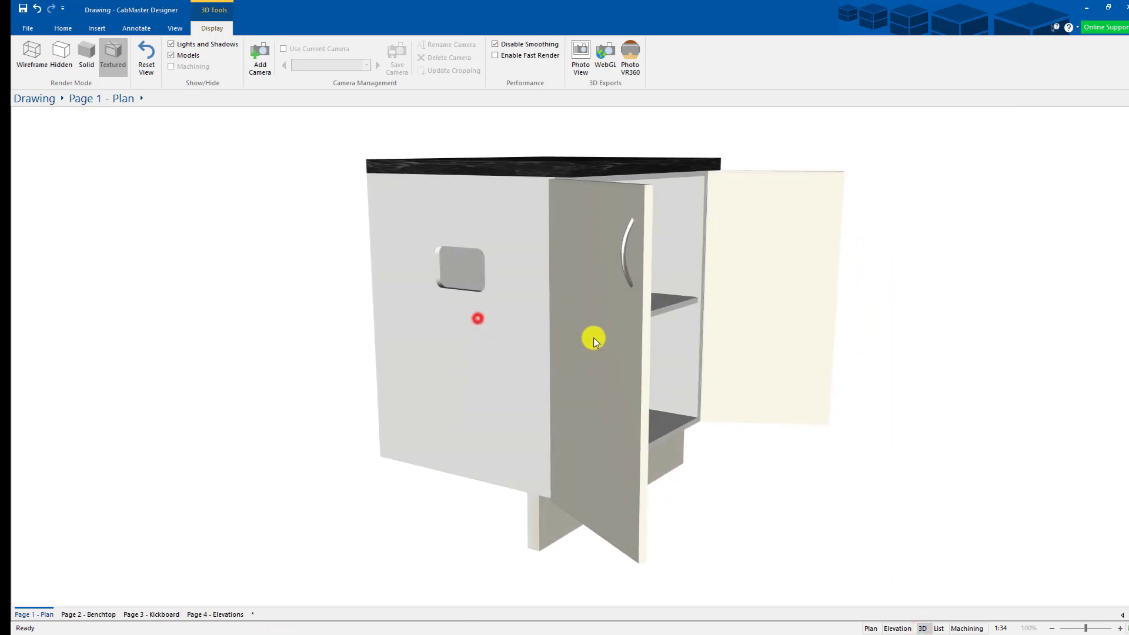
drag(594, 343, 673, 320)
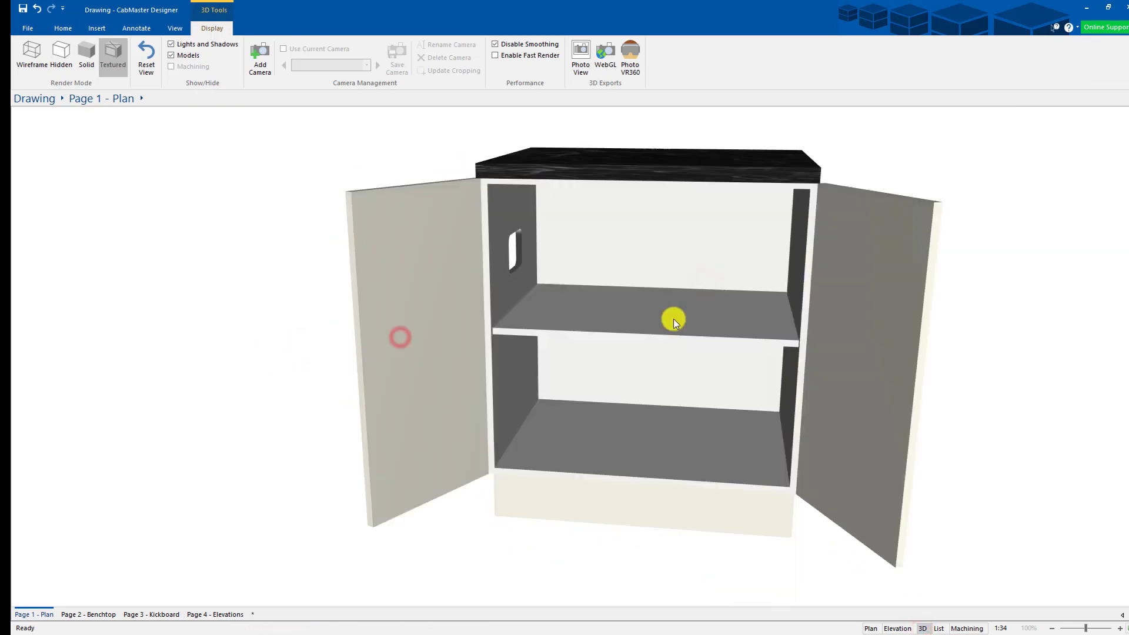
drag(673, 322, 703, 282)
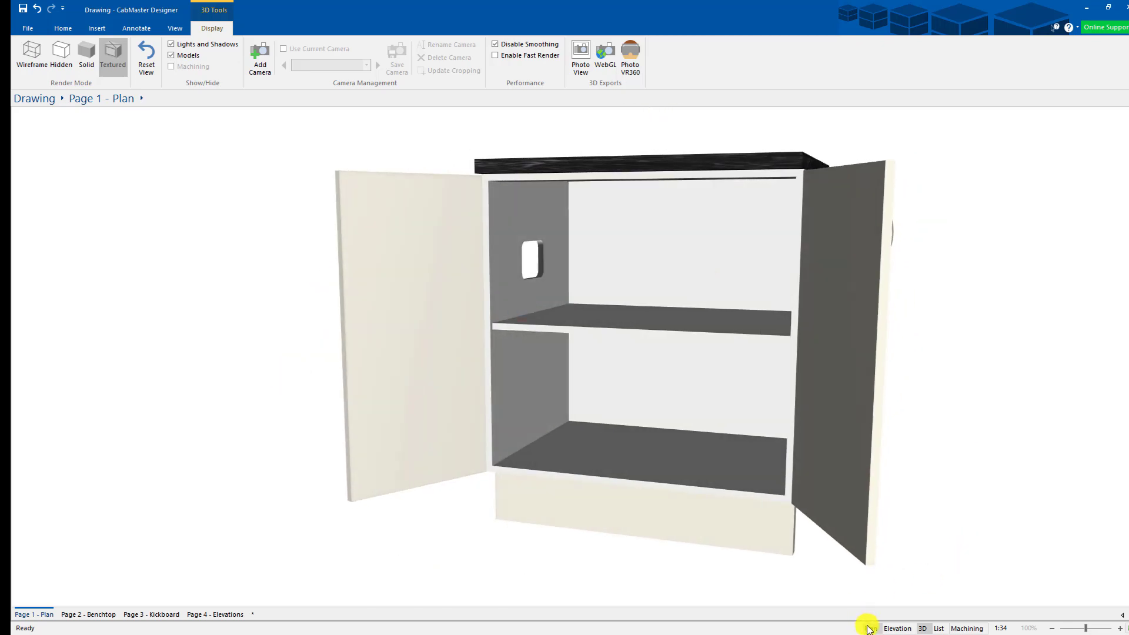
click(872, 628)
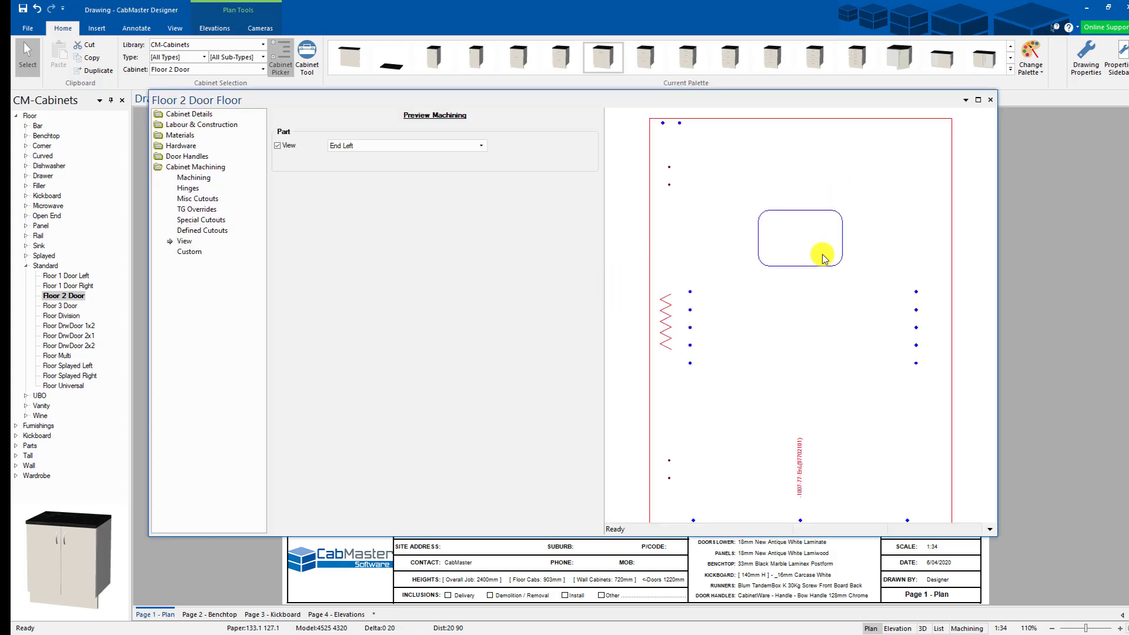
mouse_move(200, 219)
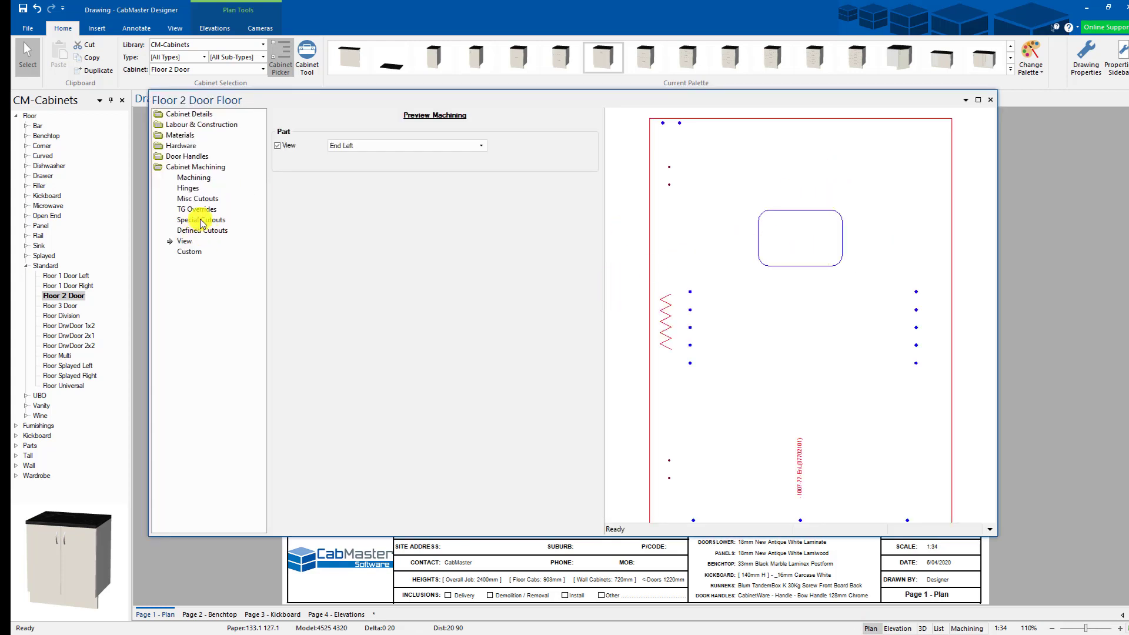
Step: Enable Special Cutout 2 as a rectangle on the EnL panel
click(202, 219)
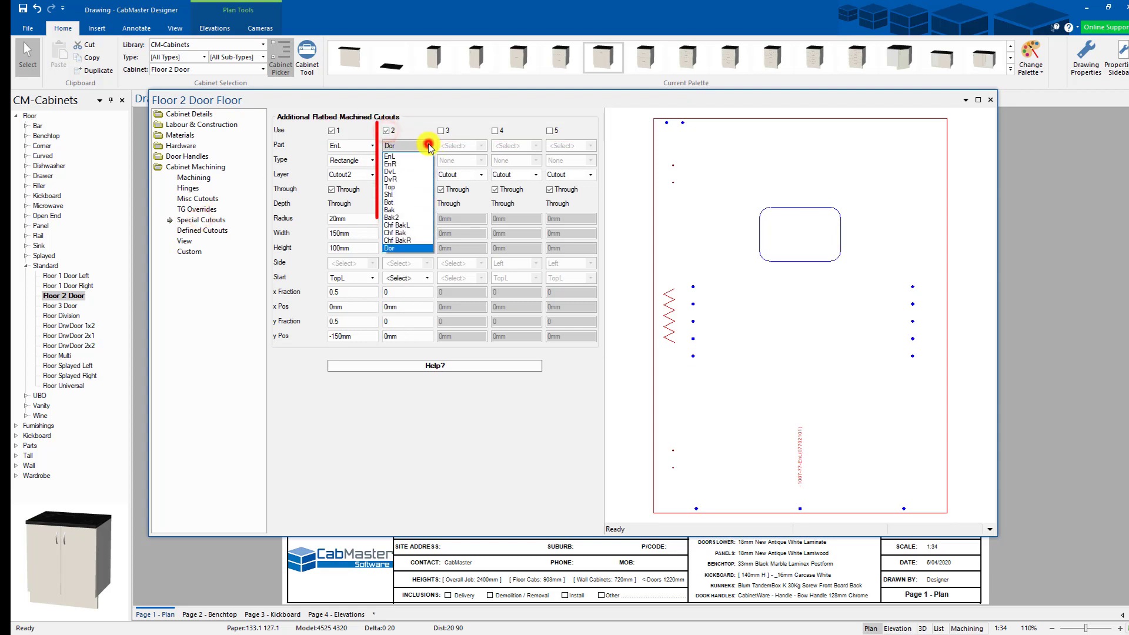
click(391, 155)
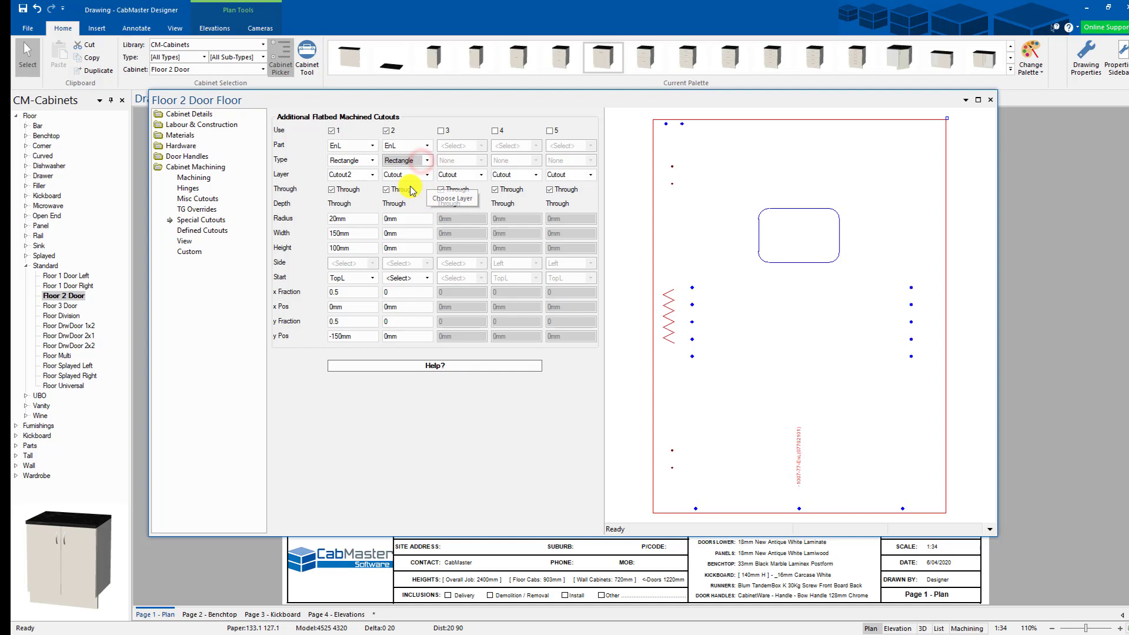
Step: Make cutout 2 an 8 mm-deep, 150 × 40 mm slot at y Fraction 0.75, then close
click(388, 189)
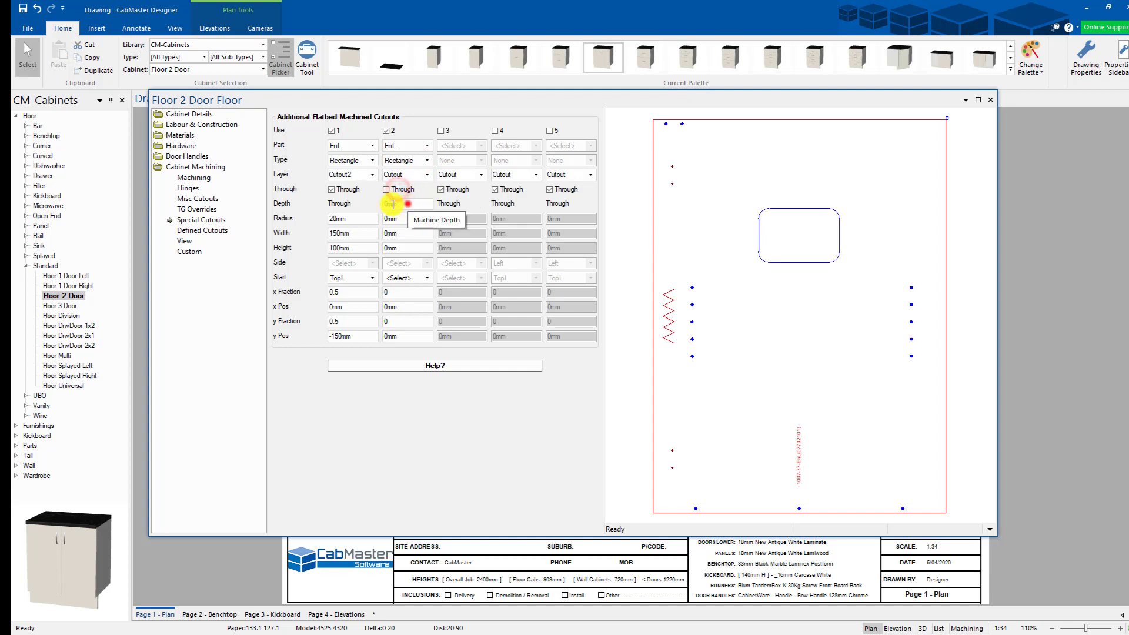
text(8mm)
text(200)
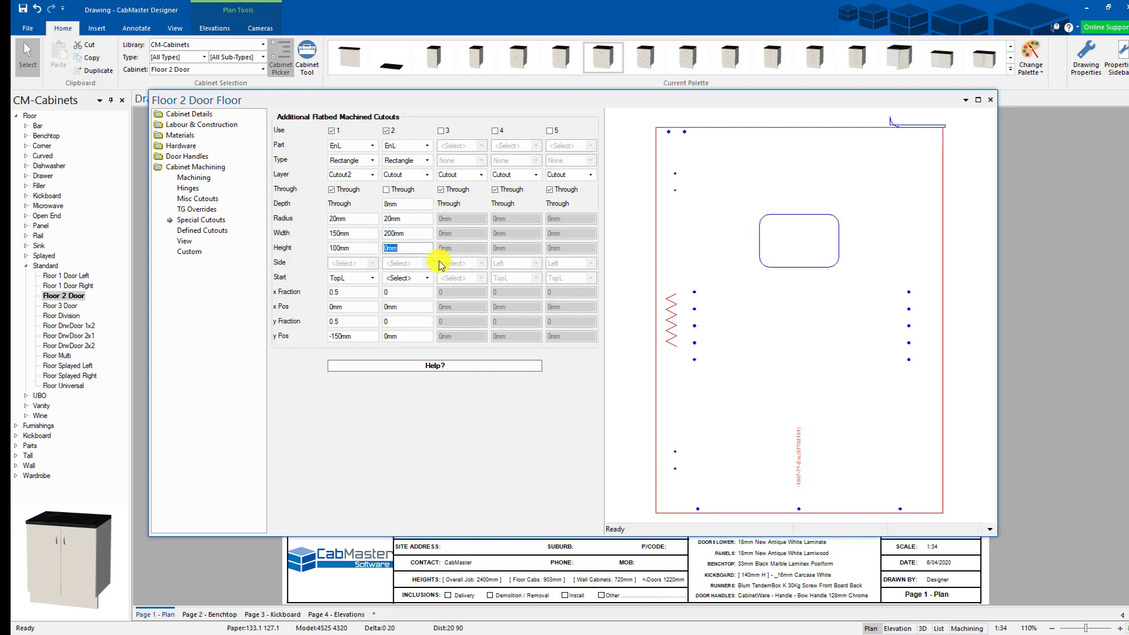
text(40mm)
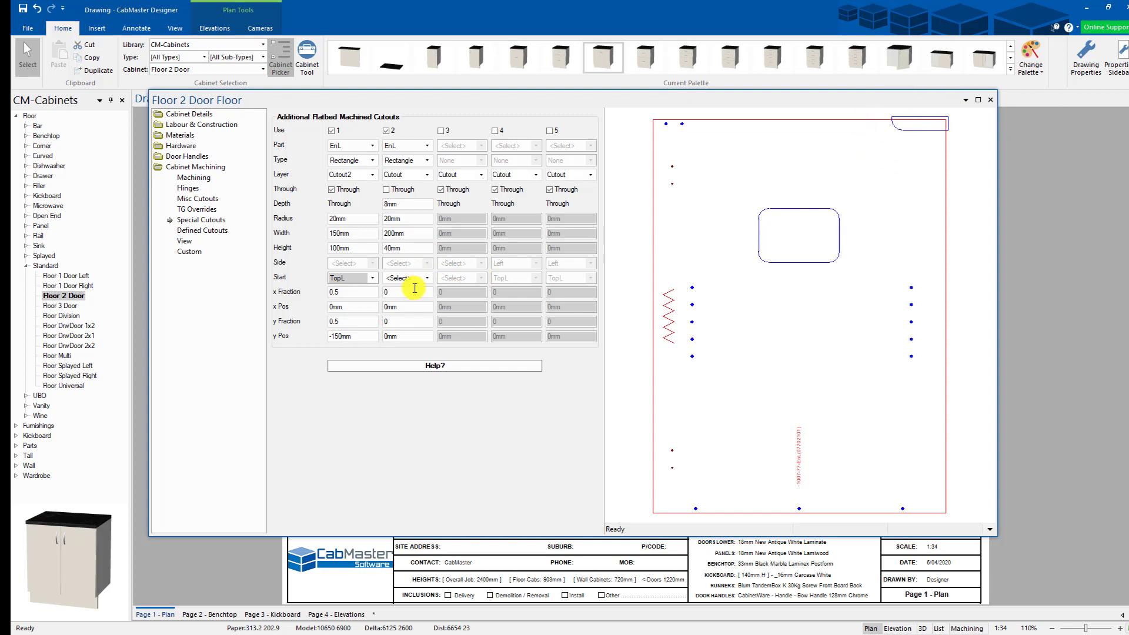
click(427, 278)
text(.75)
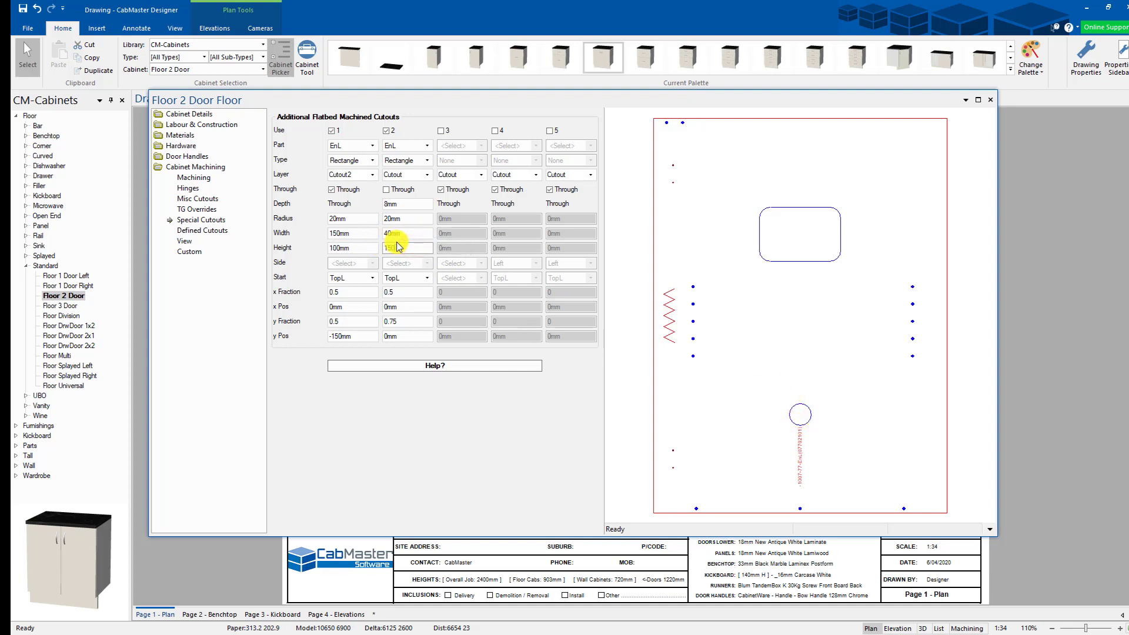
text(150mm)
text(40)
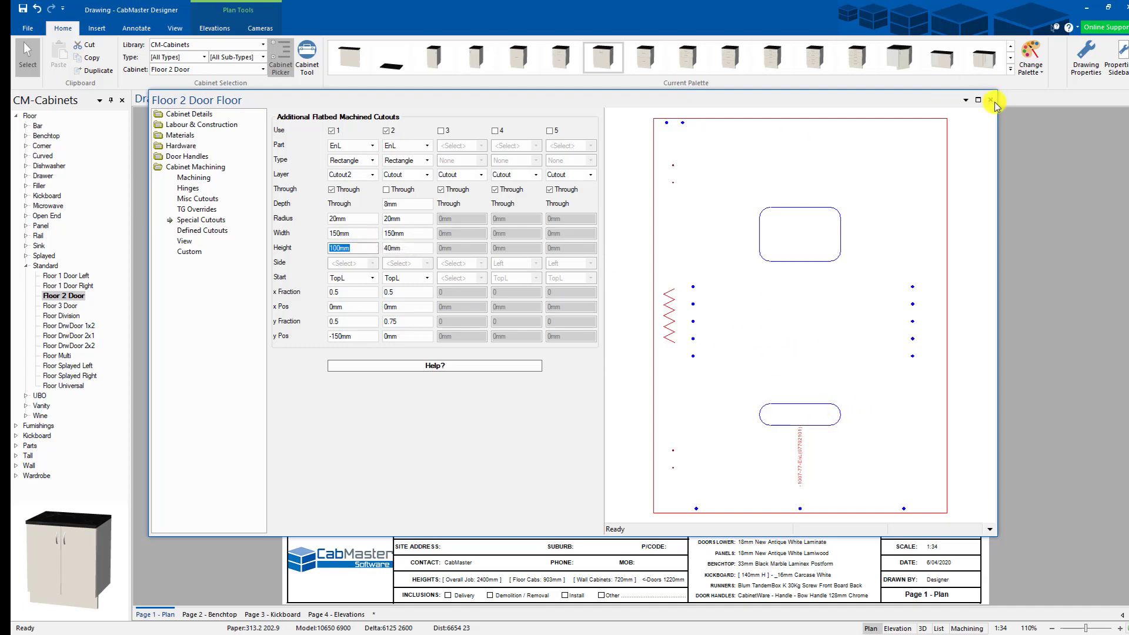
click(994, 100)
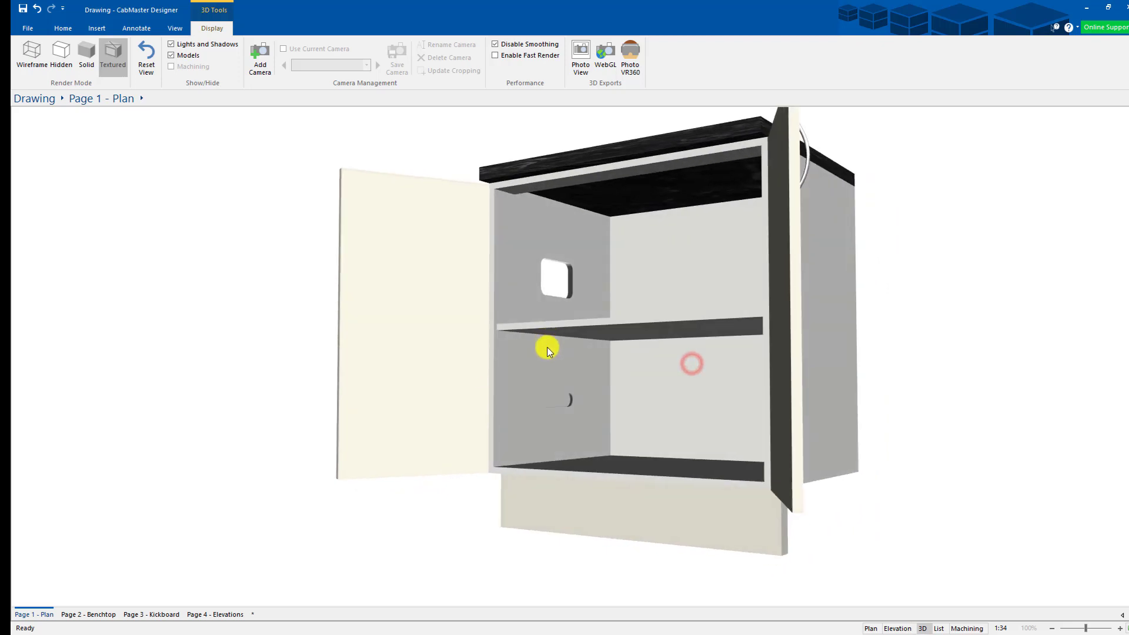
Step: Orbit the cabinet, switch to Hidden render mode to inspect the cutouts, then return to Plan
drag(548, 351, 665, 261)
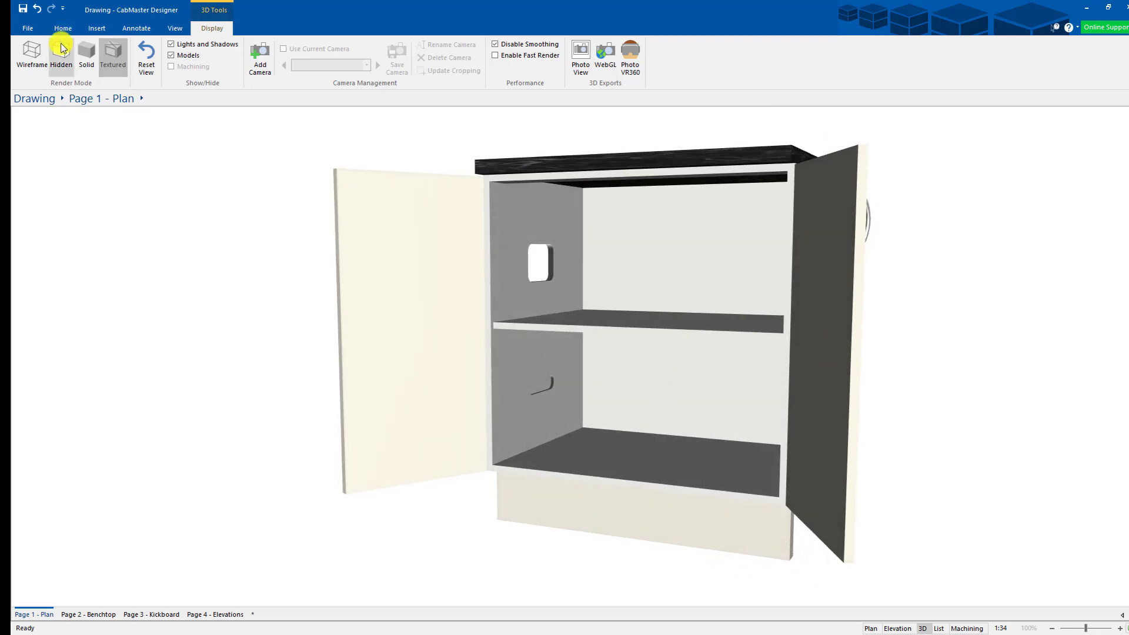
click(61, 56)
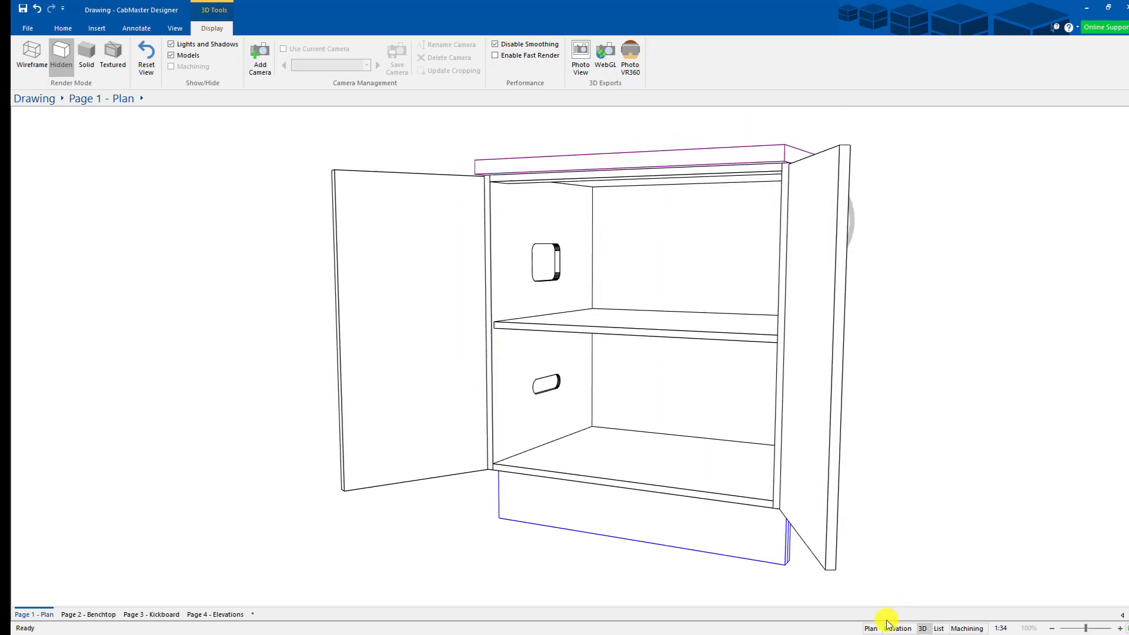
mouse_move(872, 628)
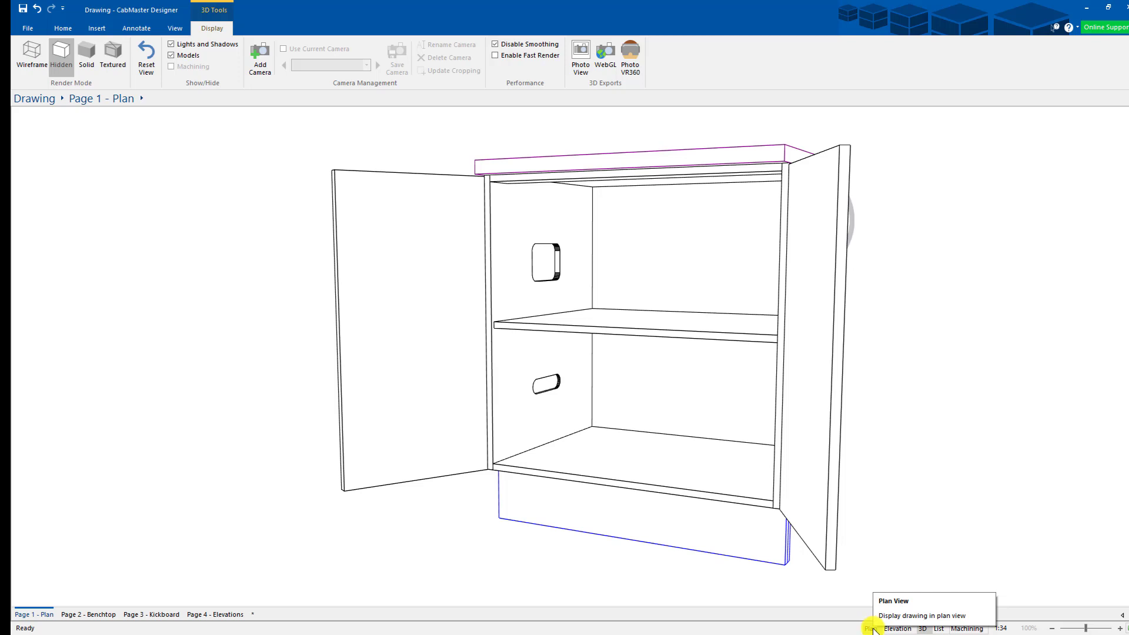
click(871, 628)
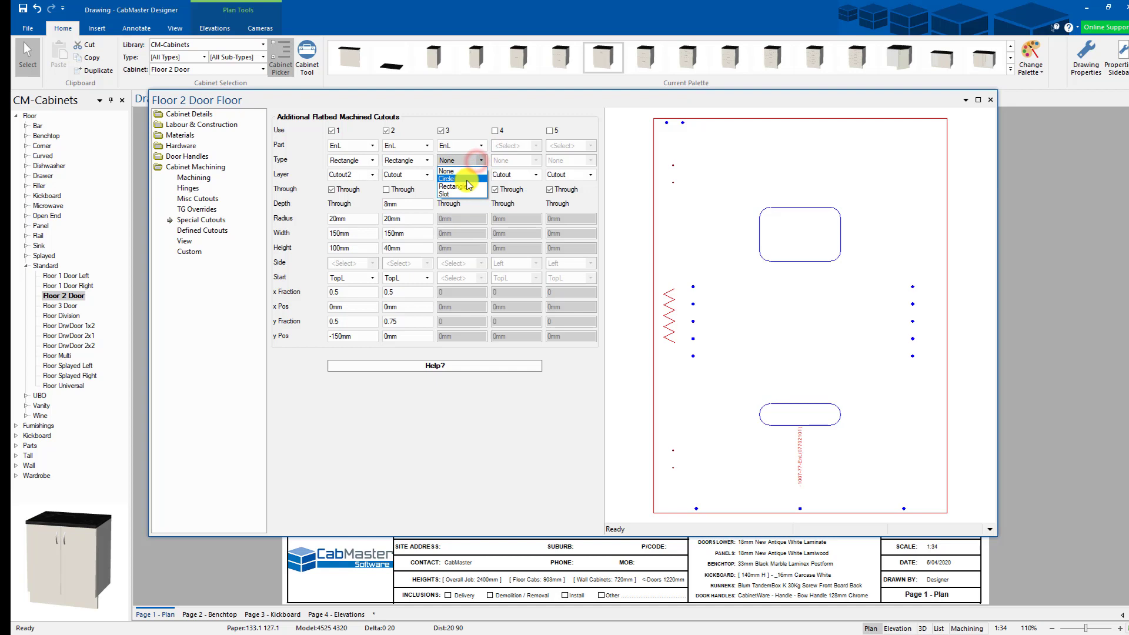
Step: Make cutout 3 a rectangle with 50mm corner radius, measured from the top left
click(448, 194)
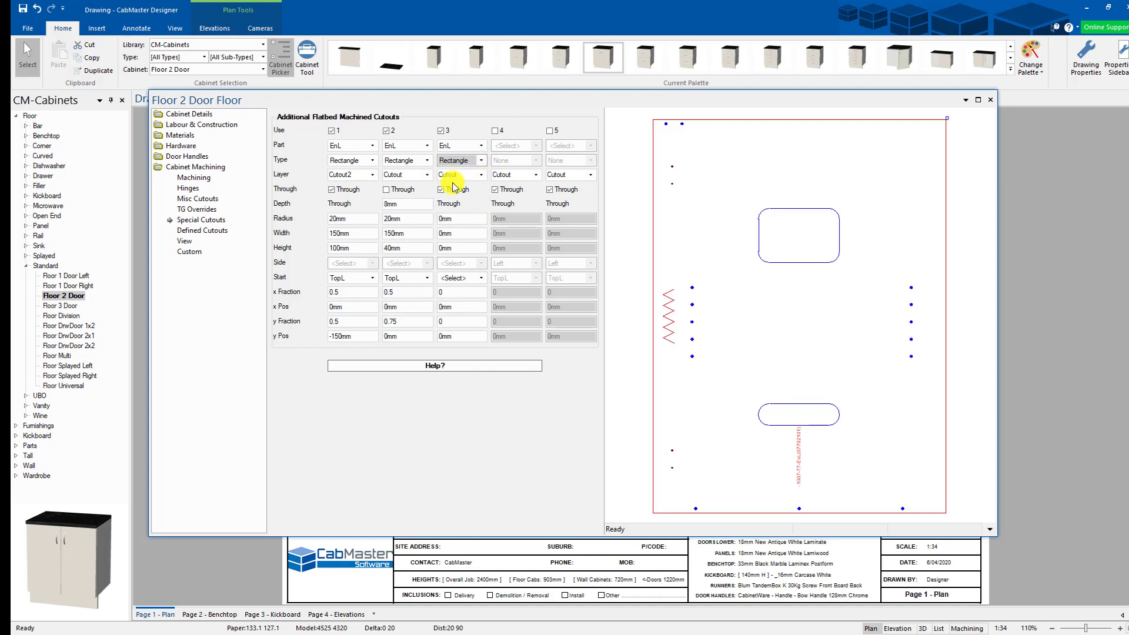
click(461, 218)
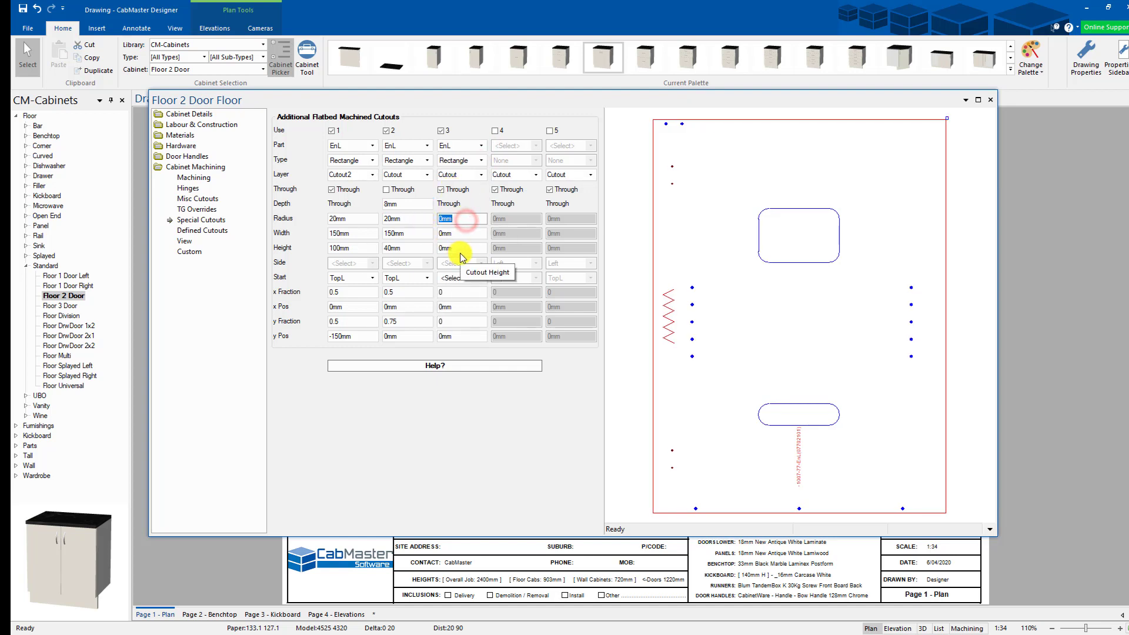
text(50mm)
click(462, 233)
text(100)
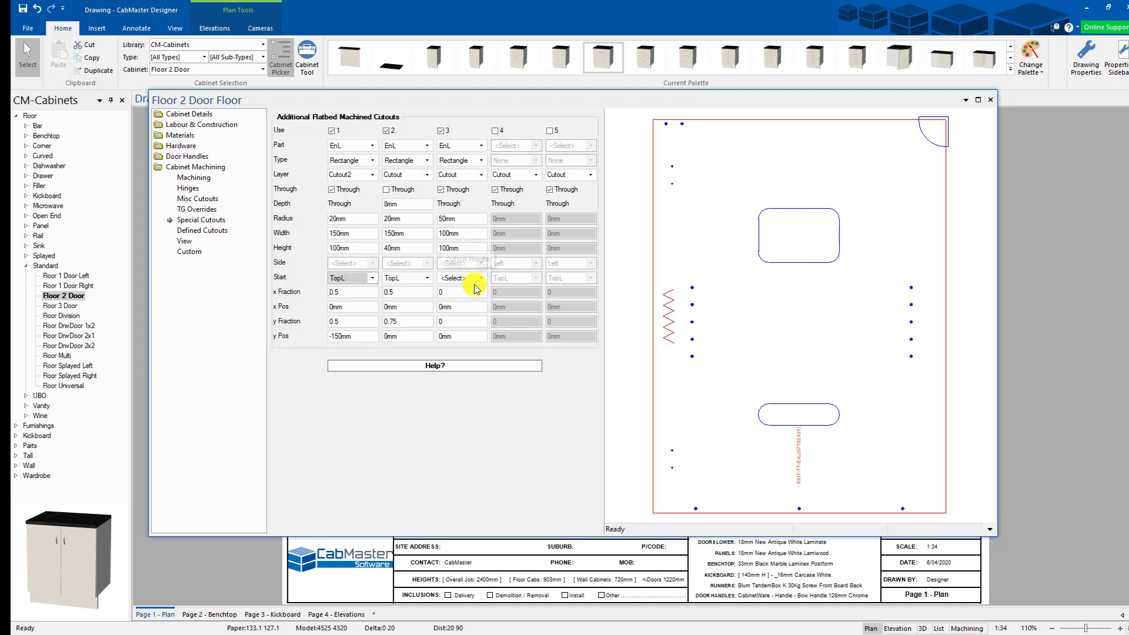
click(481, 278)
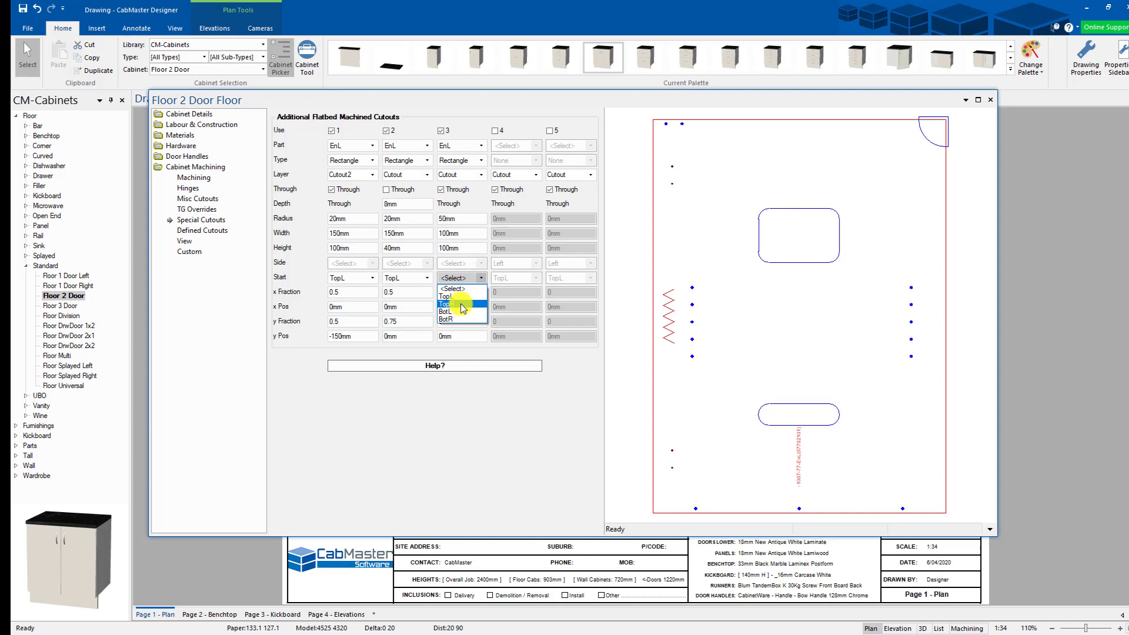
click(446, 296)
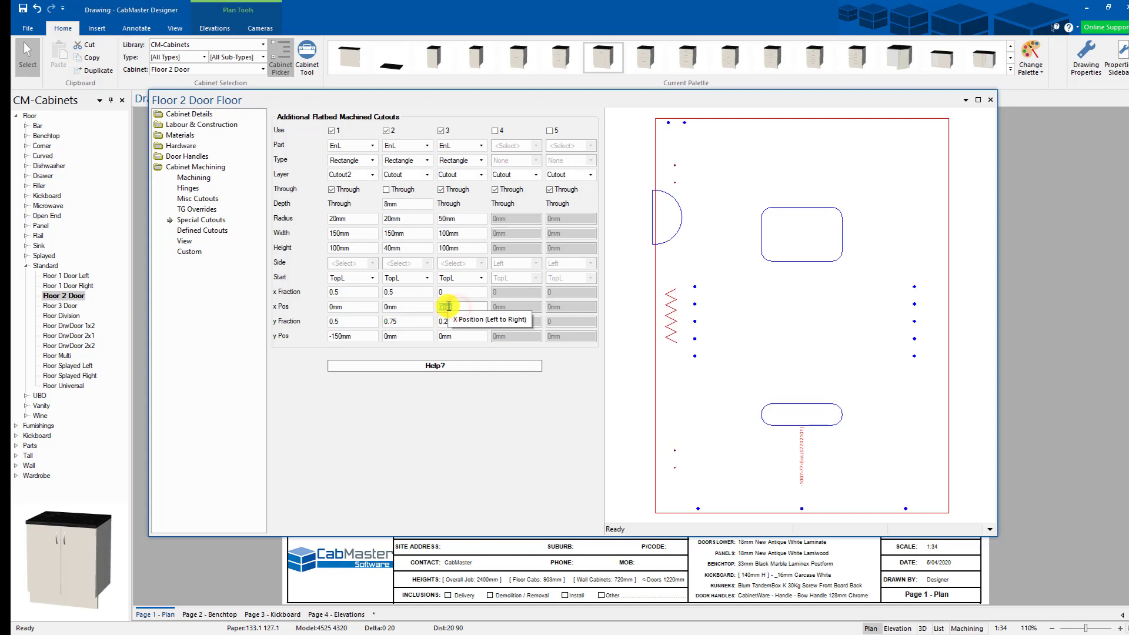
Step: Set cutout 3's x position to 25mm and close the cabinet settings
text(25mm)
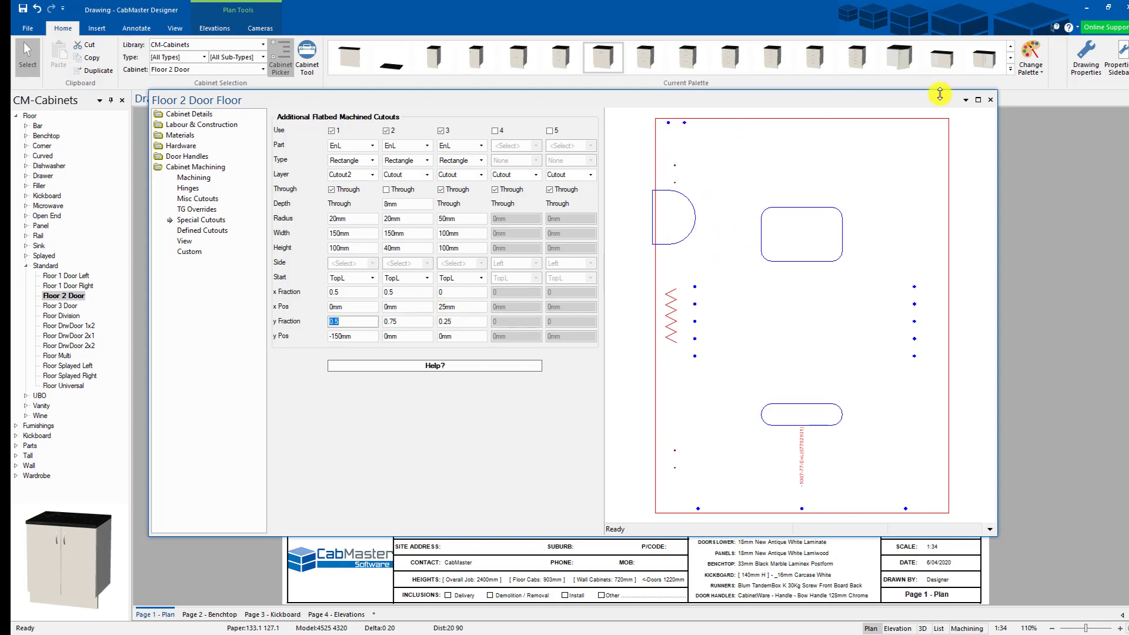
click(991, 100)
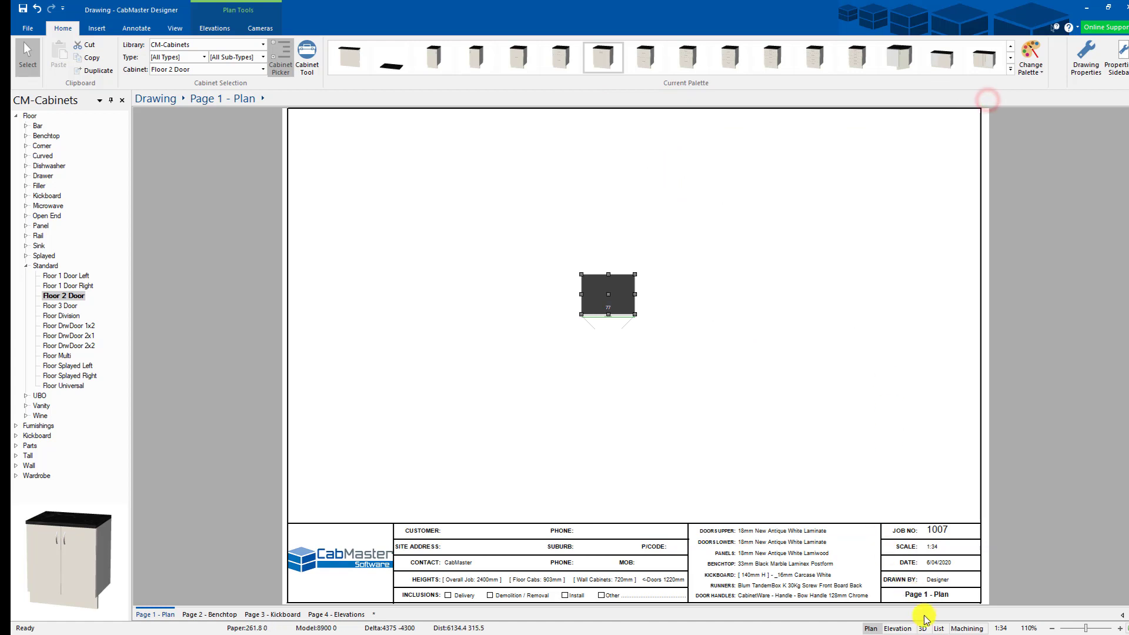
click(922, 628)
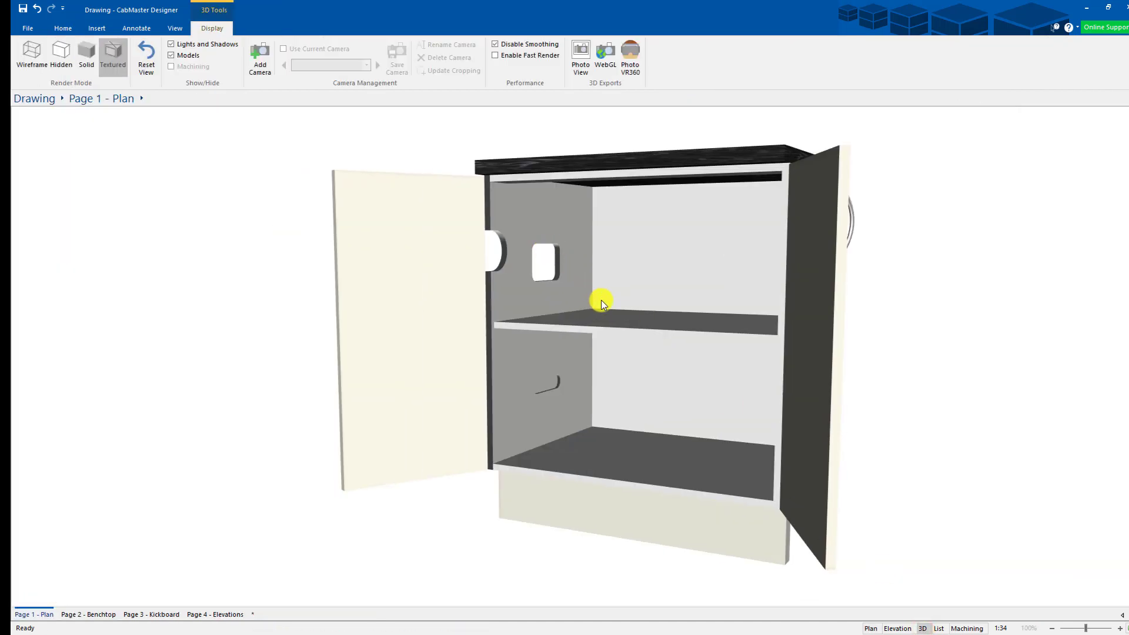
drag(602, 301, 385, 322)
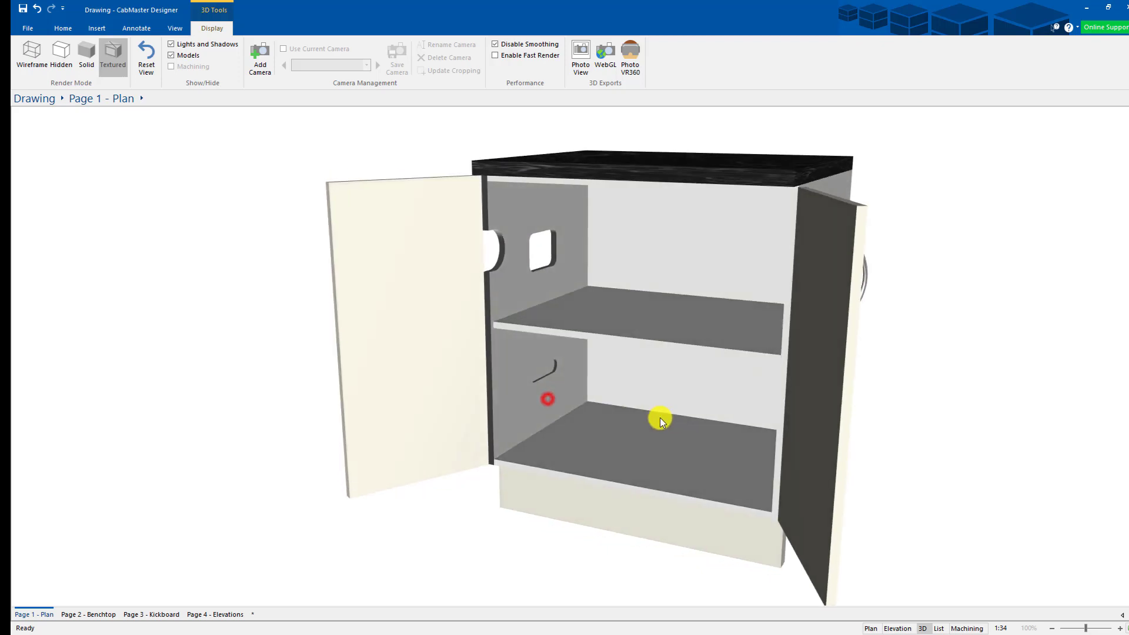
click(61, 56)
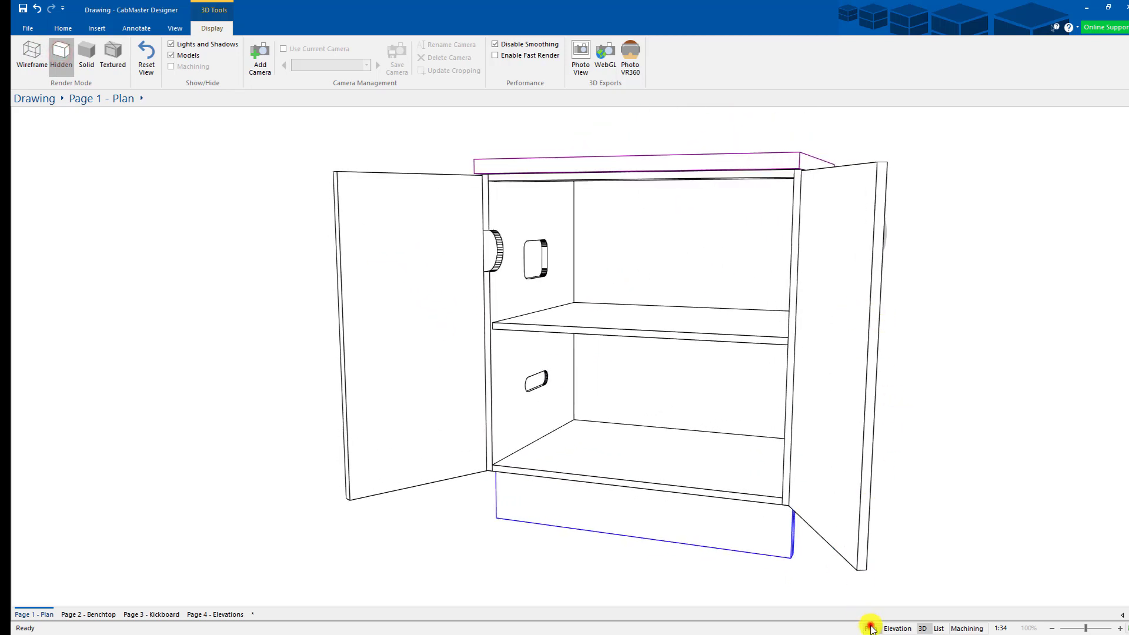
click(870, 629)
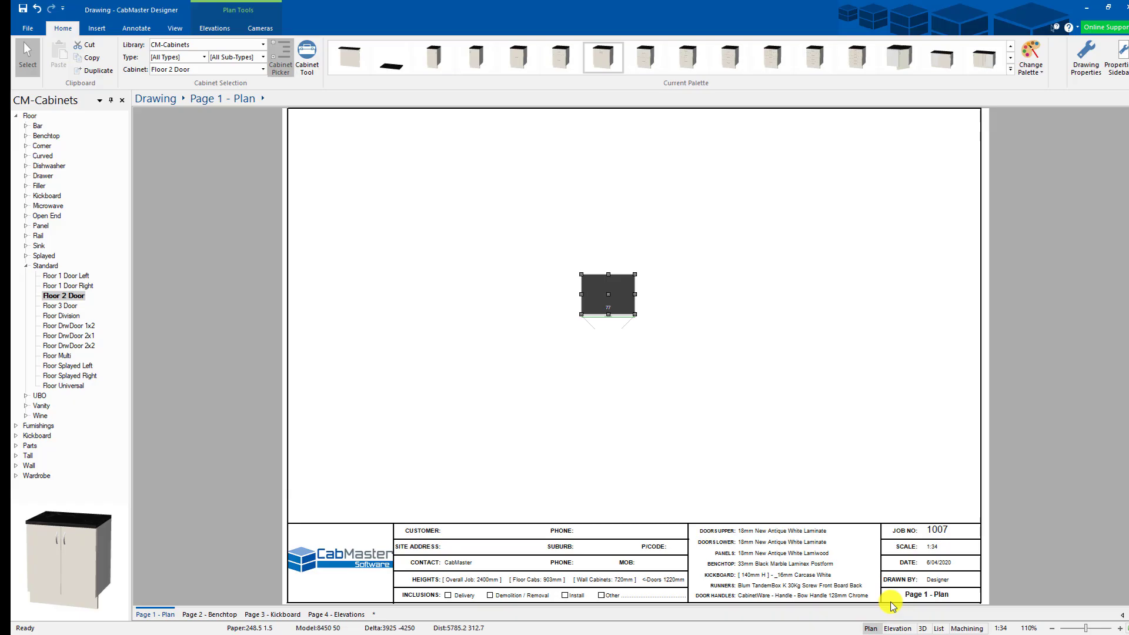